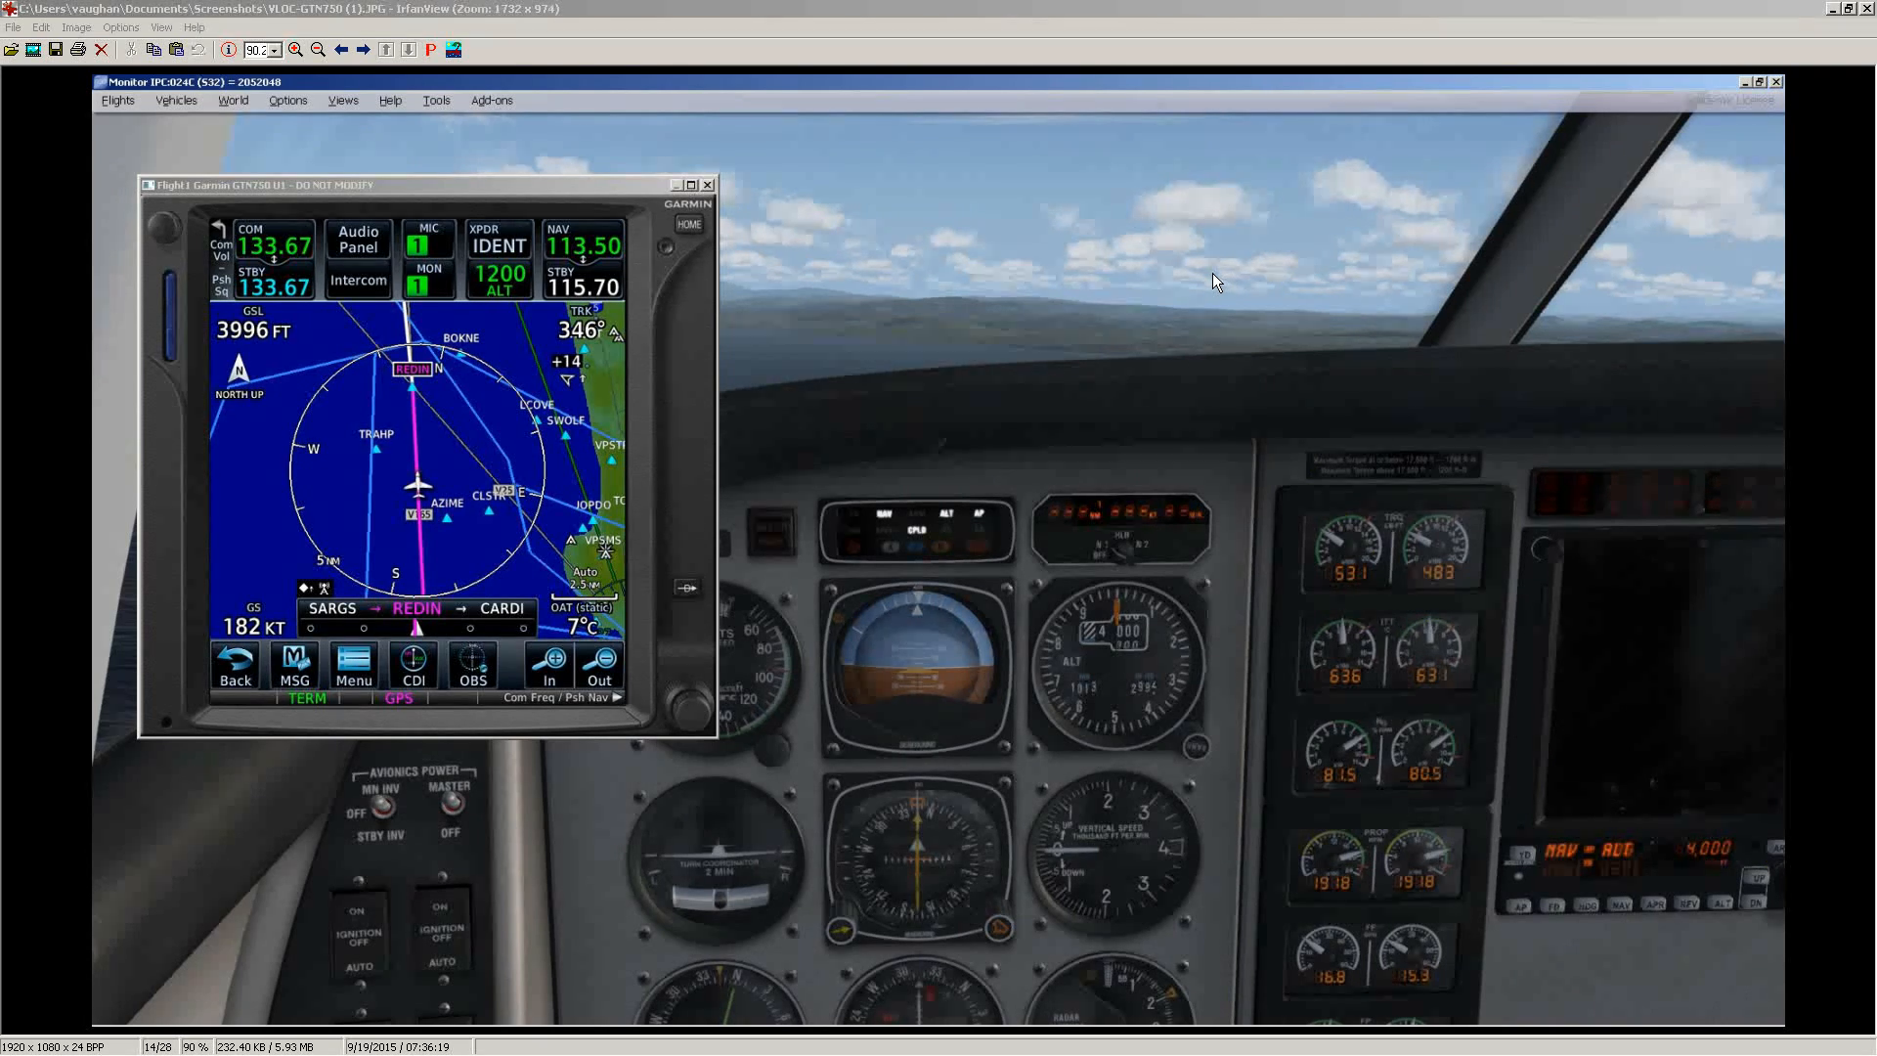
mouse_move(1087, 299)
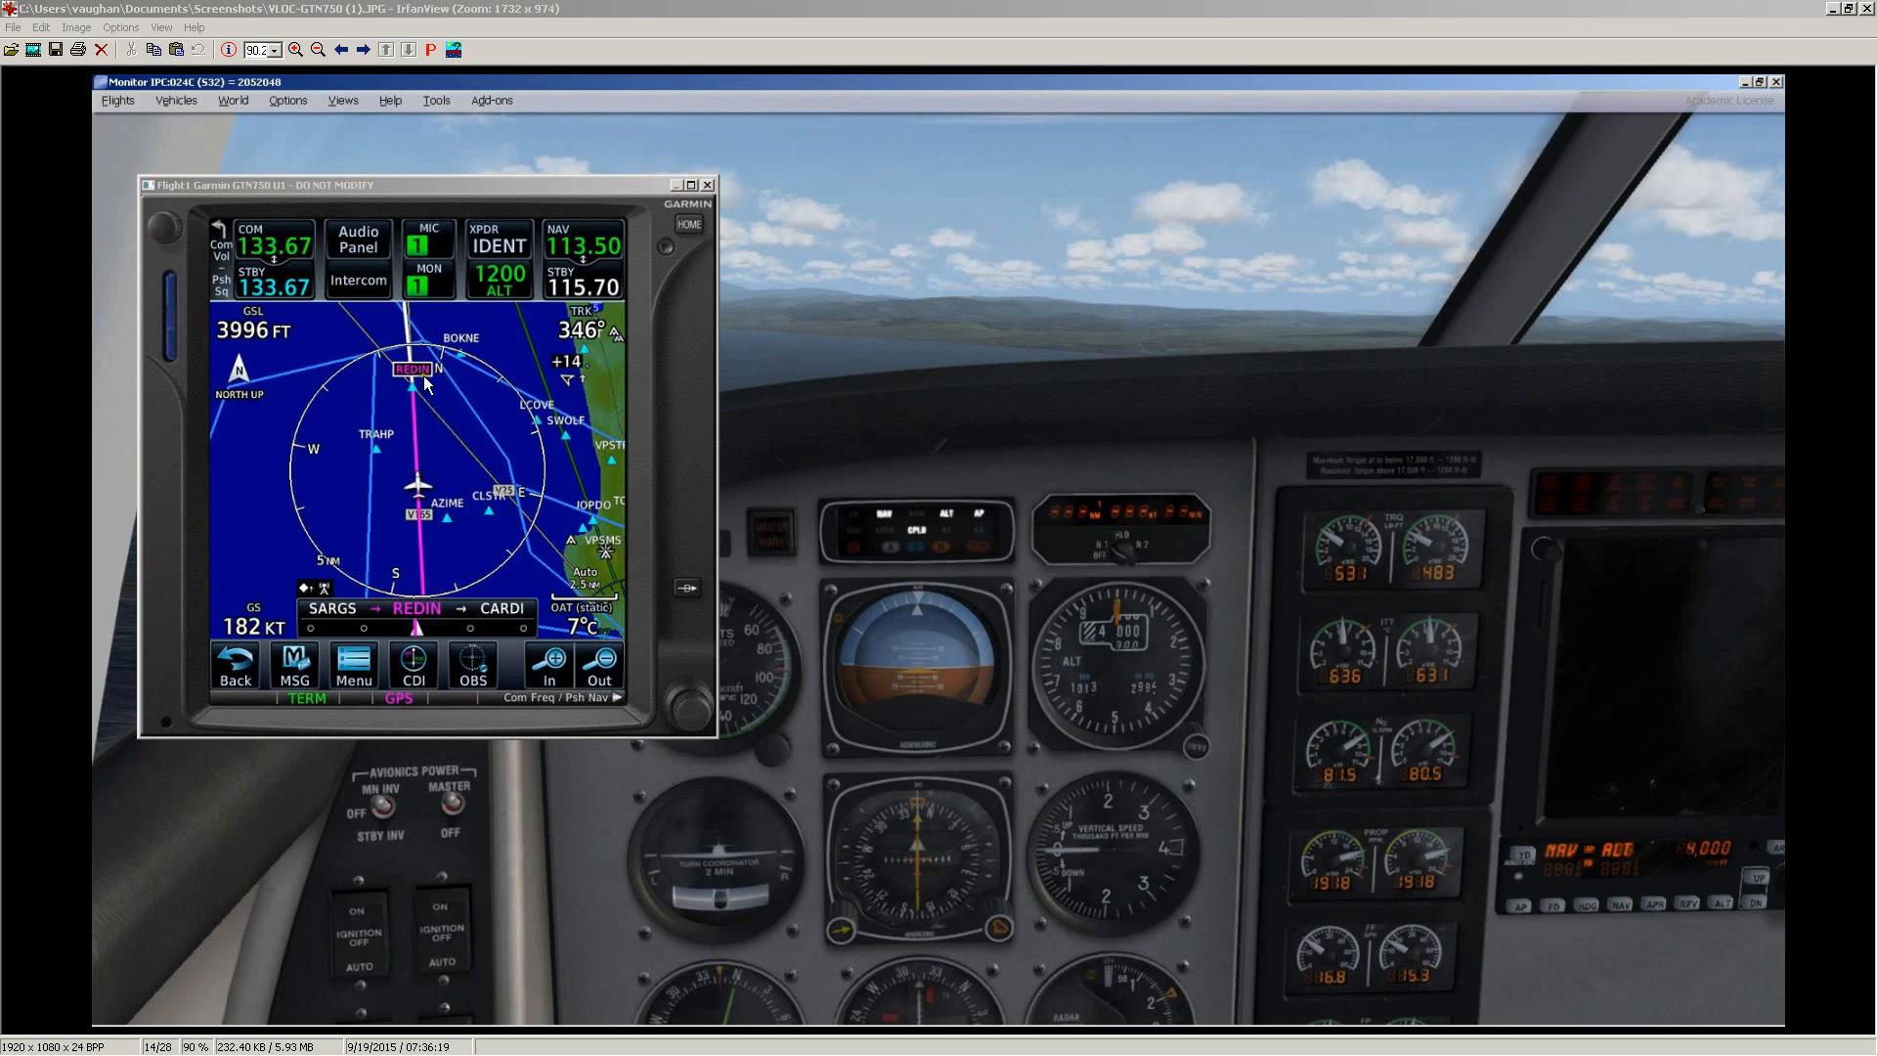
mouse_move(426, 387)
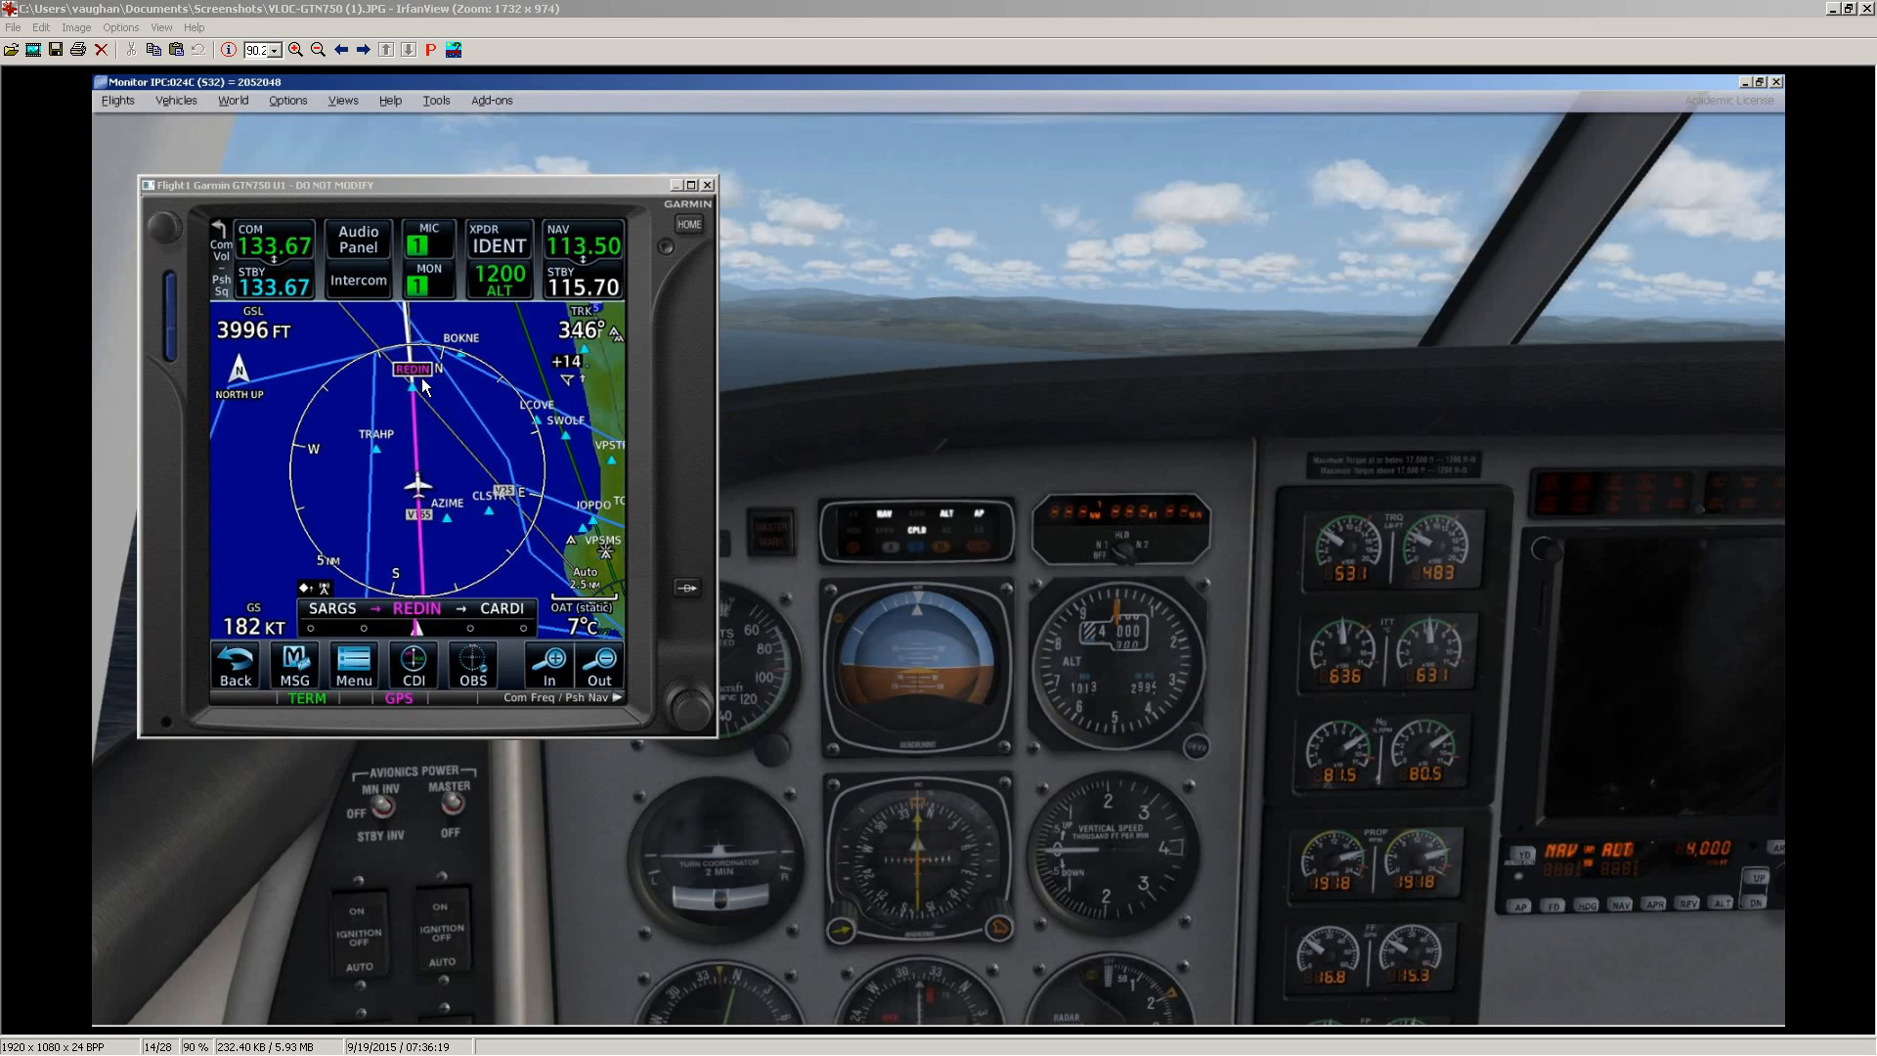
mouse_move(399, 706)
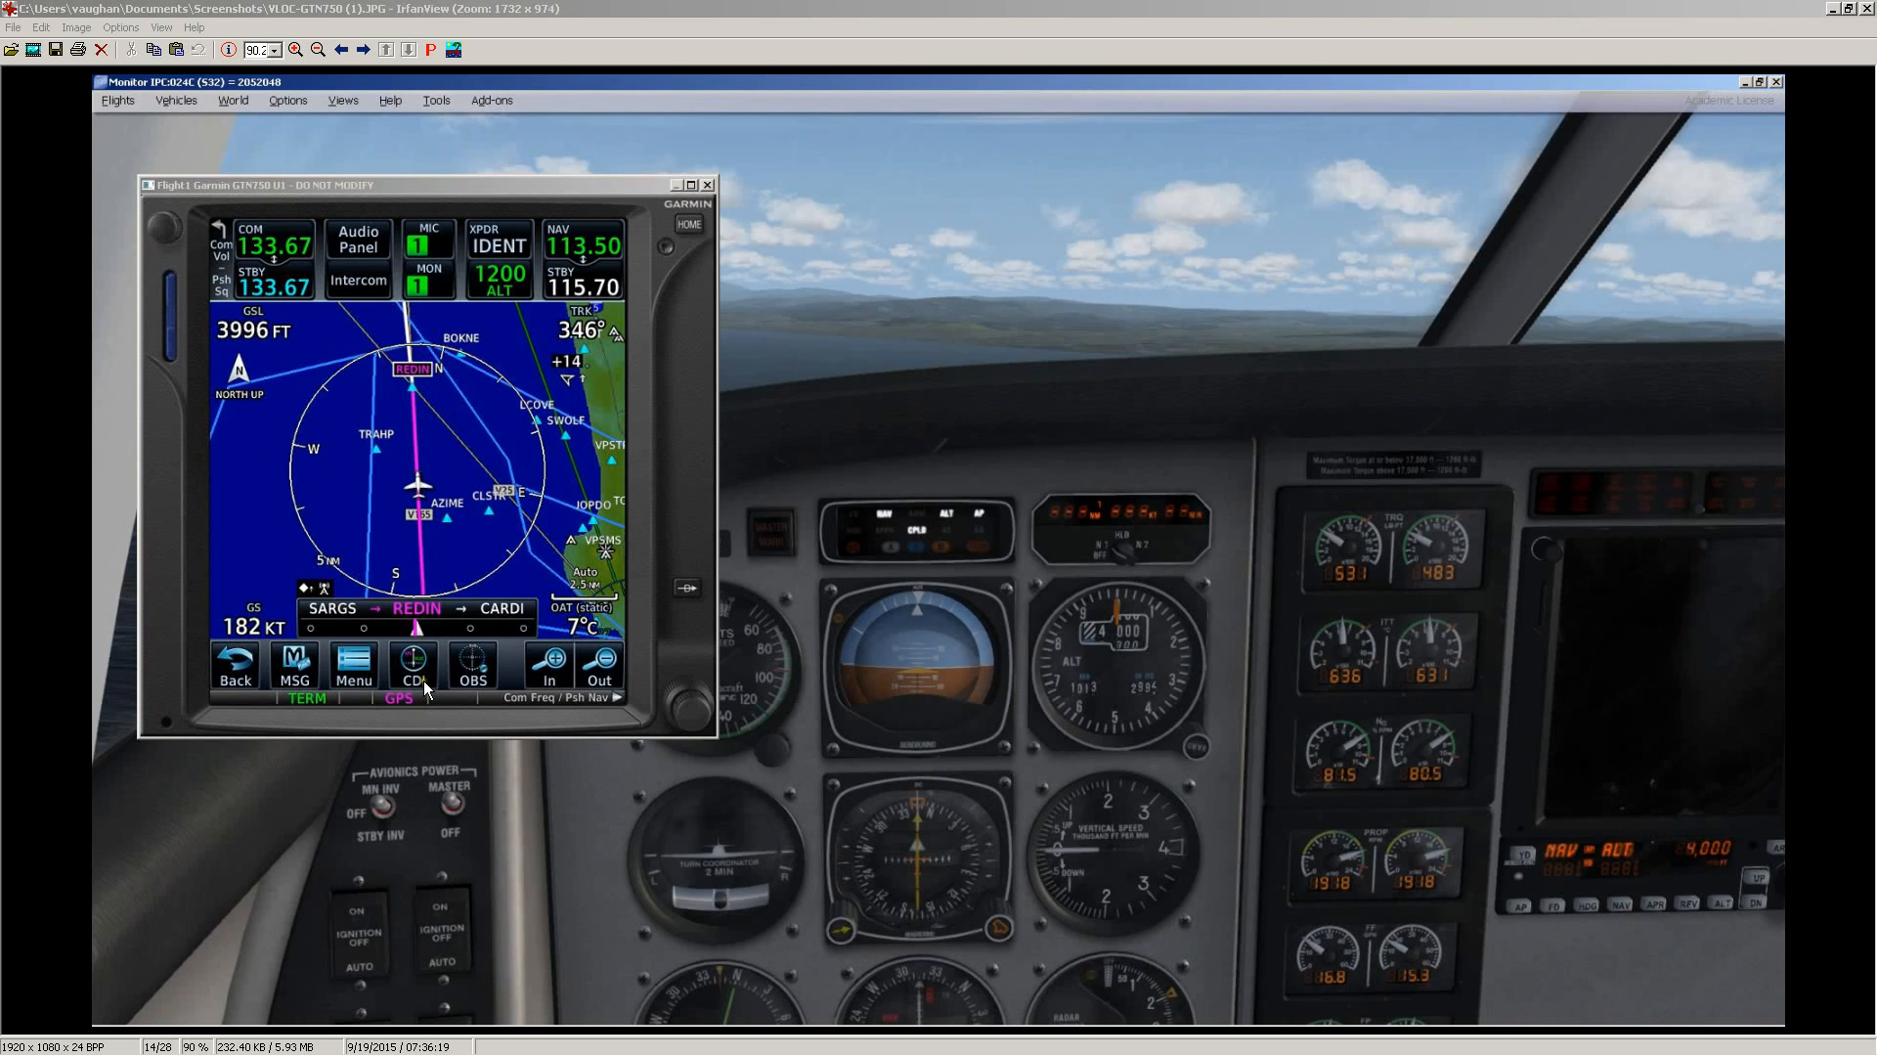
mouse_move(406, 514)
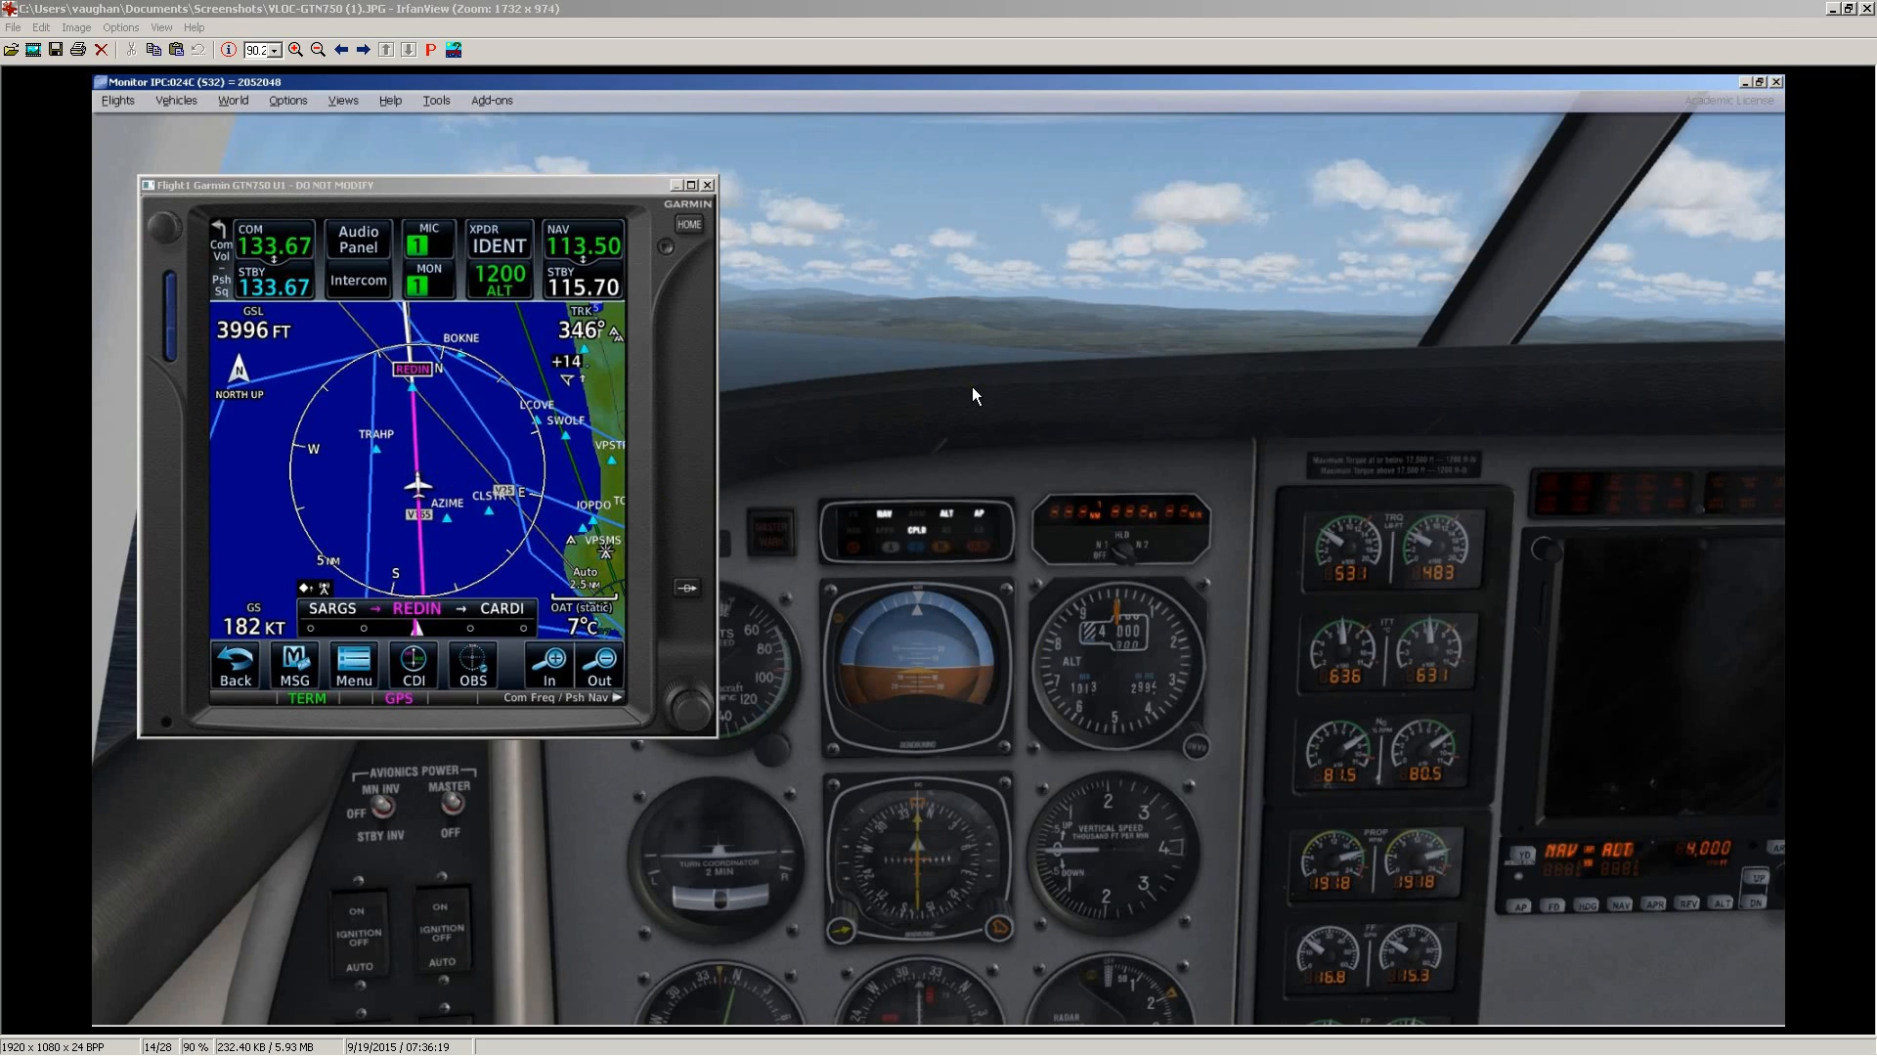
mouse_move(1032, 276)
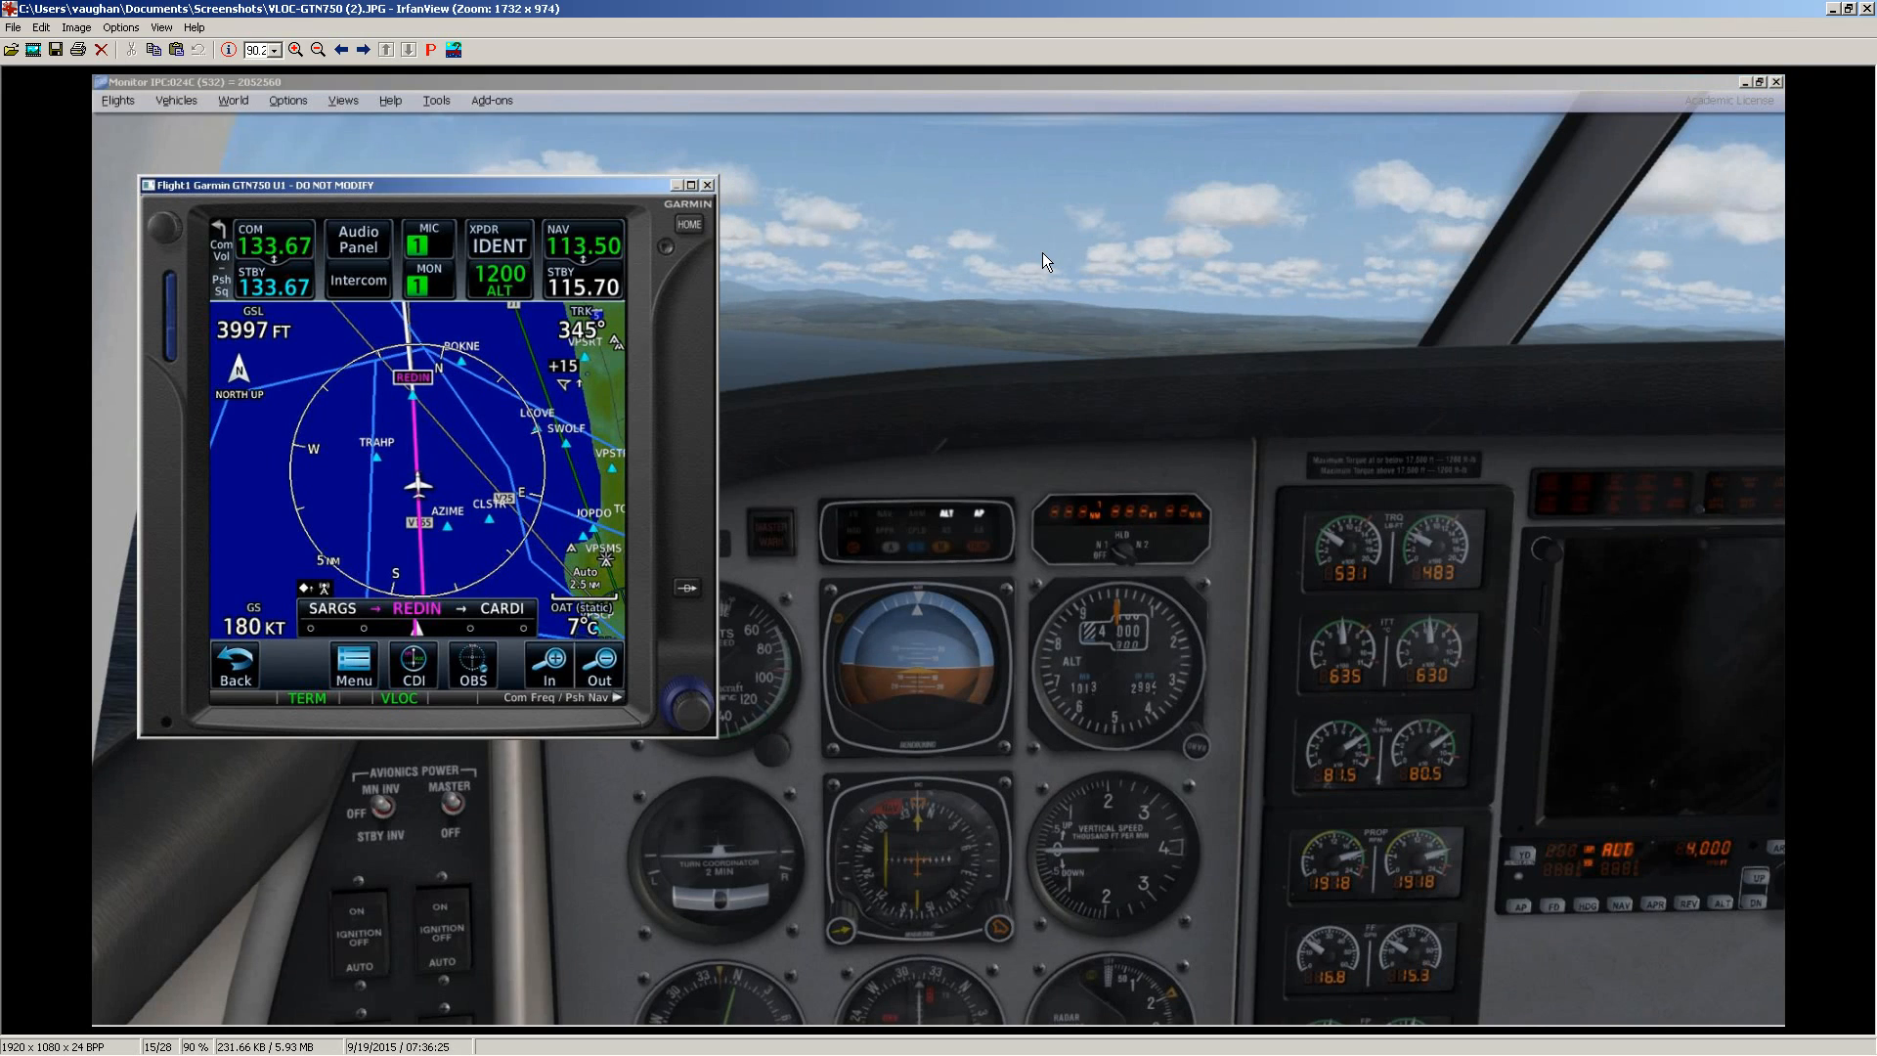
mouse_move(1615, 941)
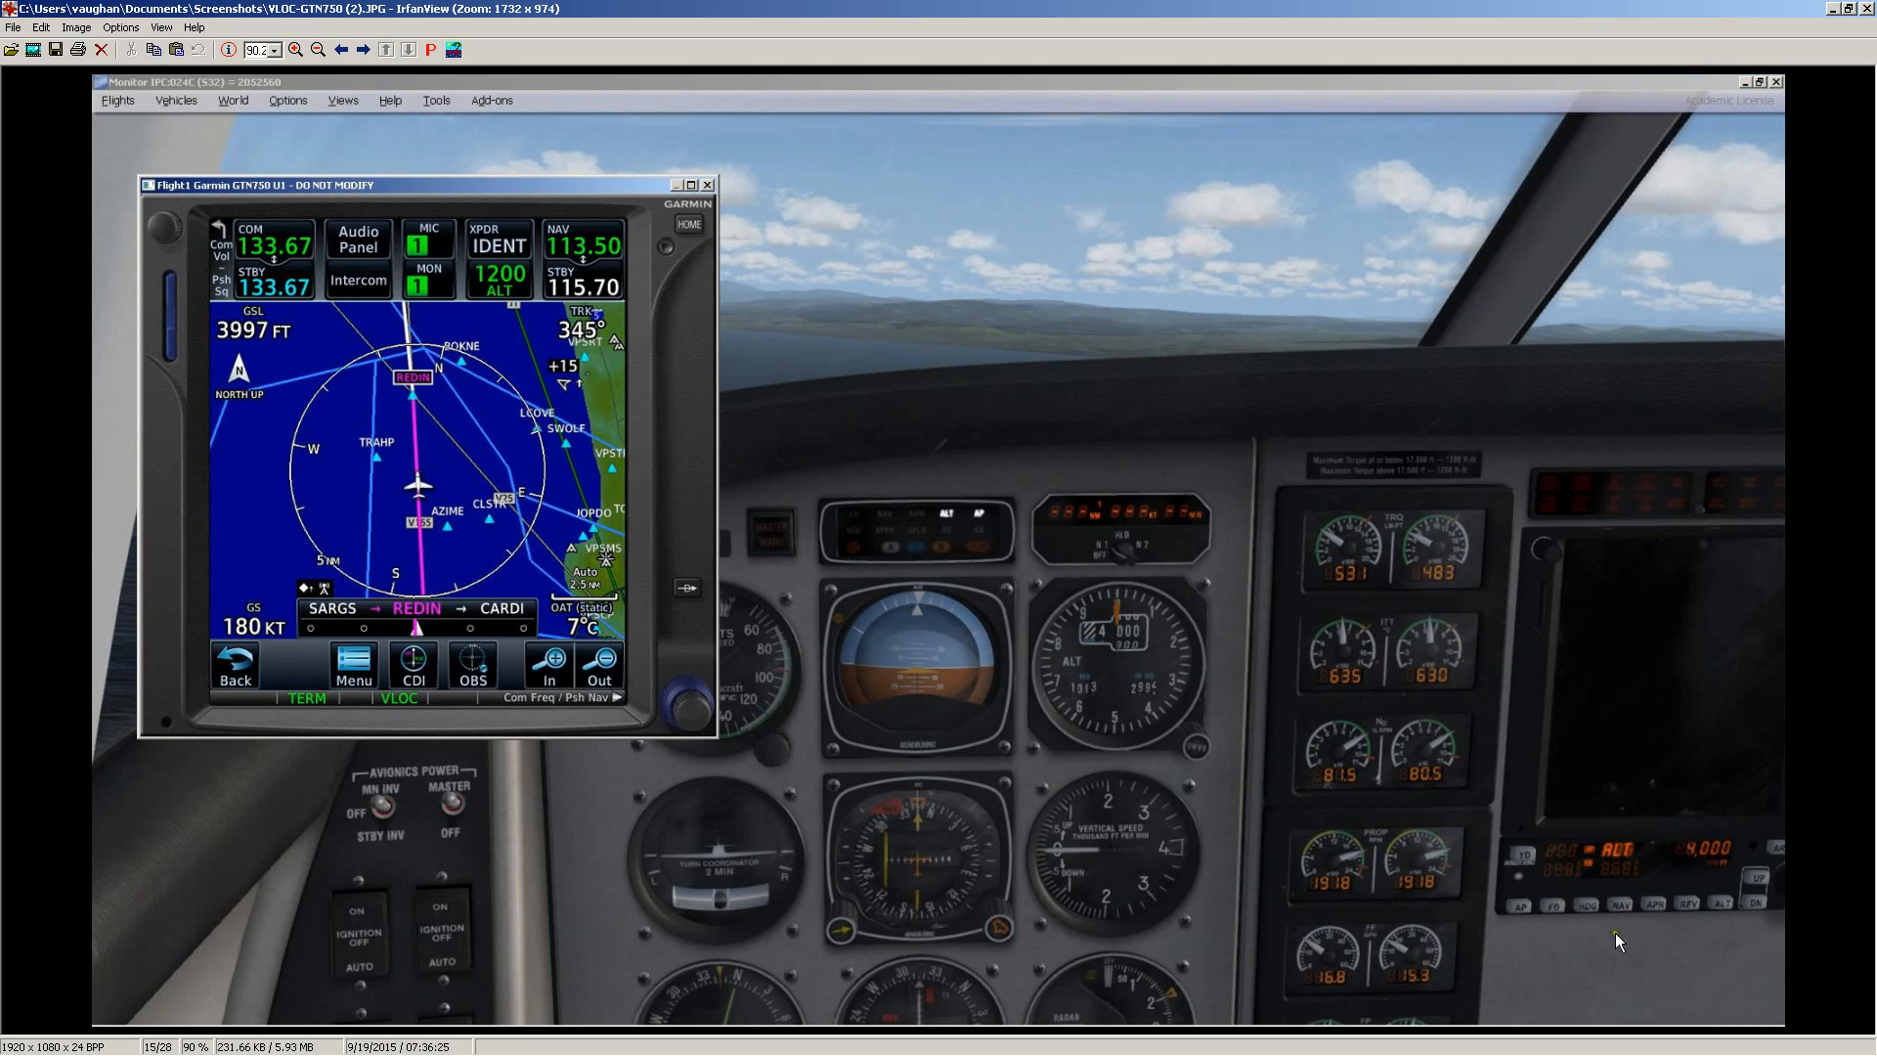
mouse_move(1529, 922)
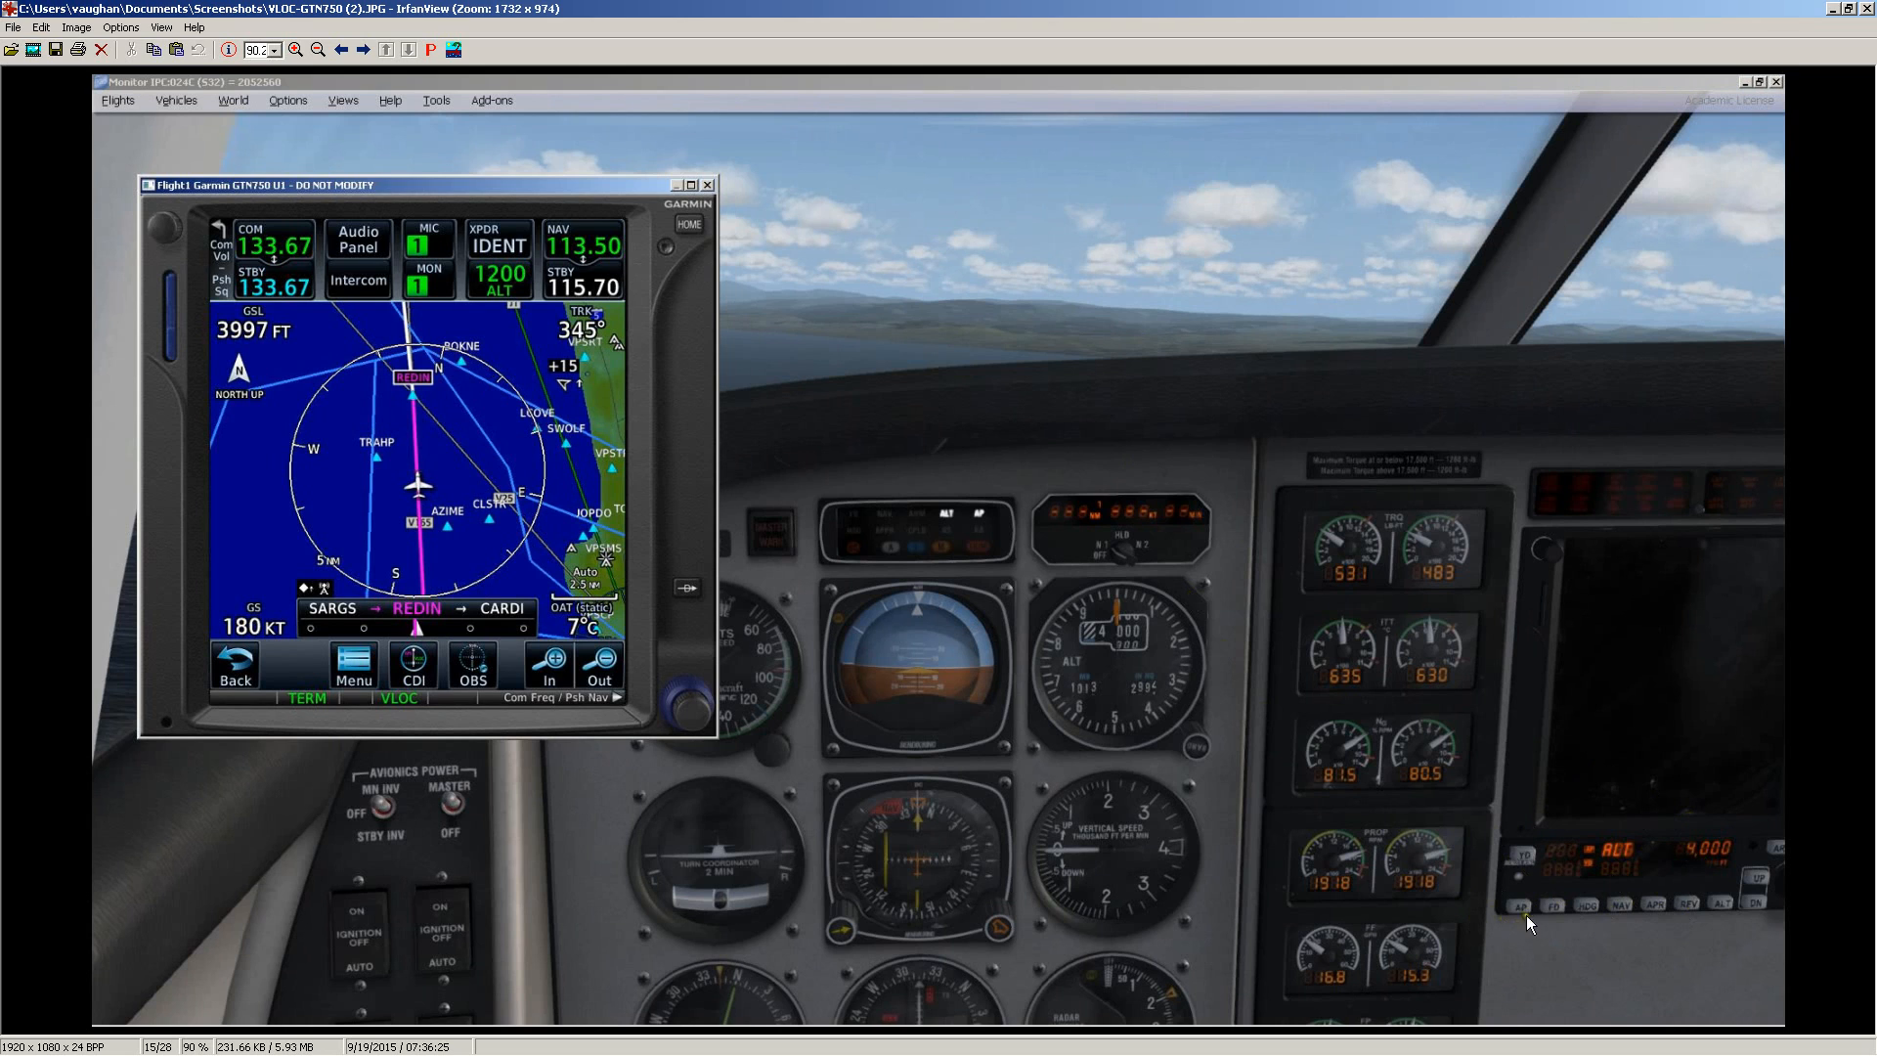
mouse_move(1151, 267)
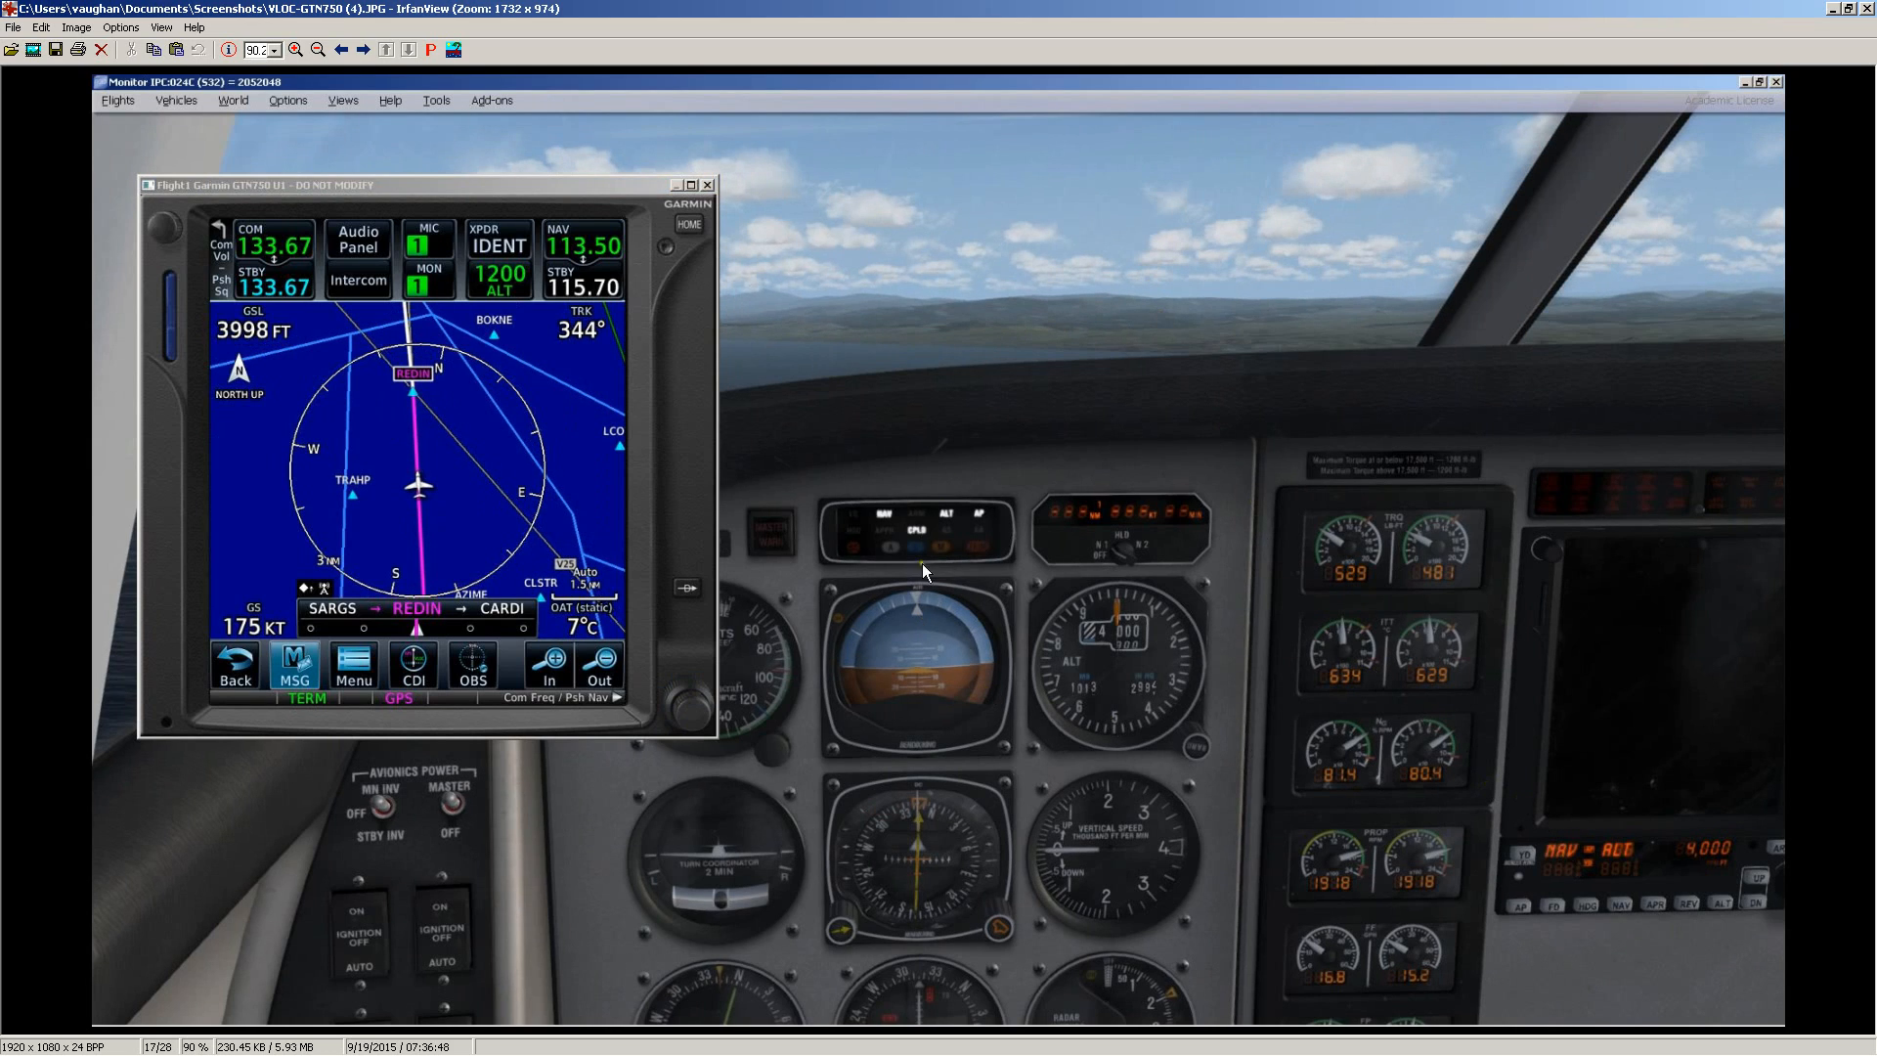
mouse_move(1097, 260)
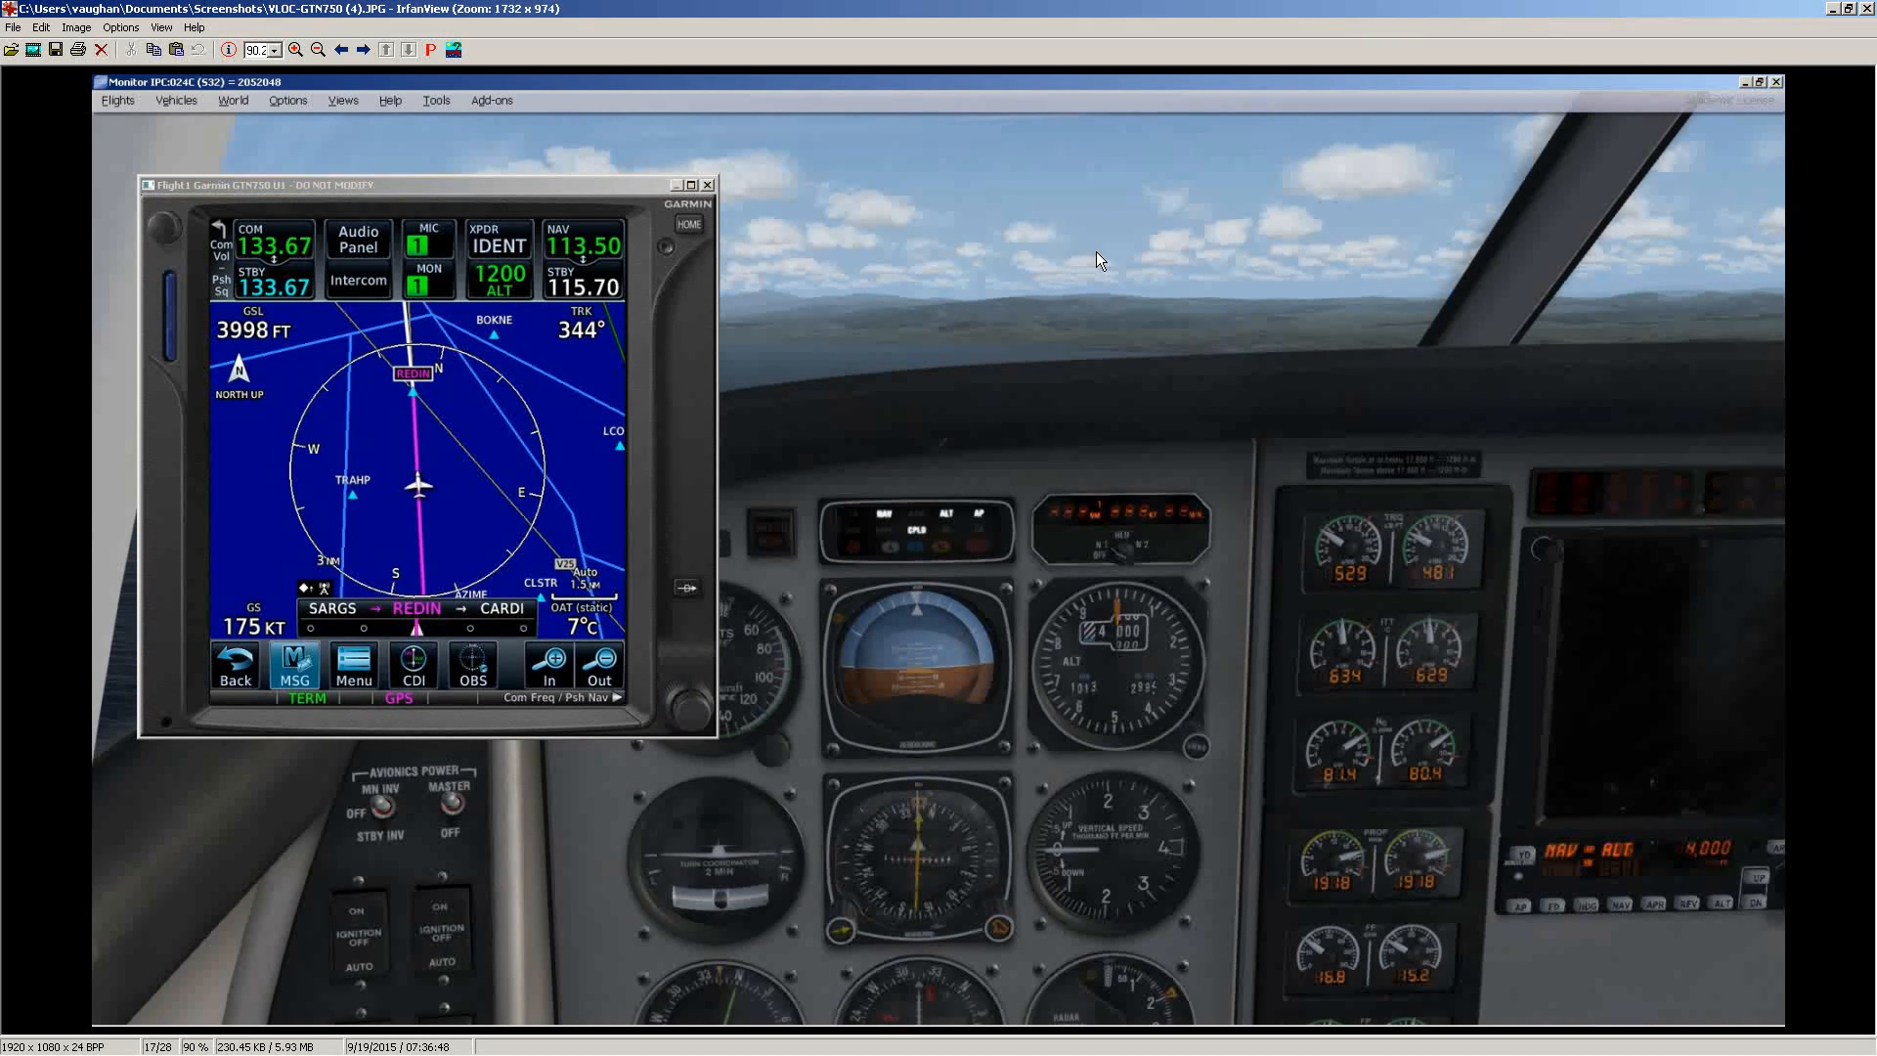
mouse_move(1629, 921)
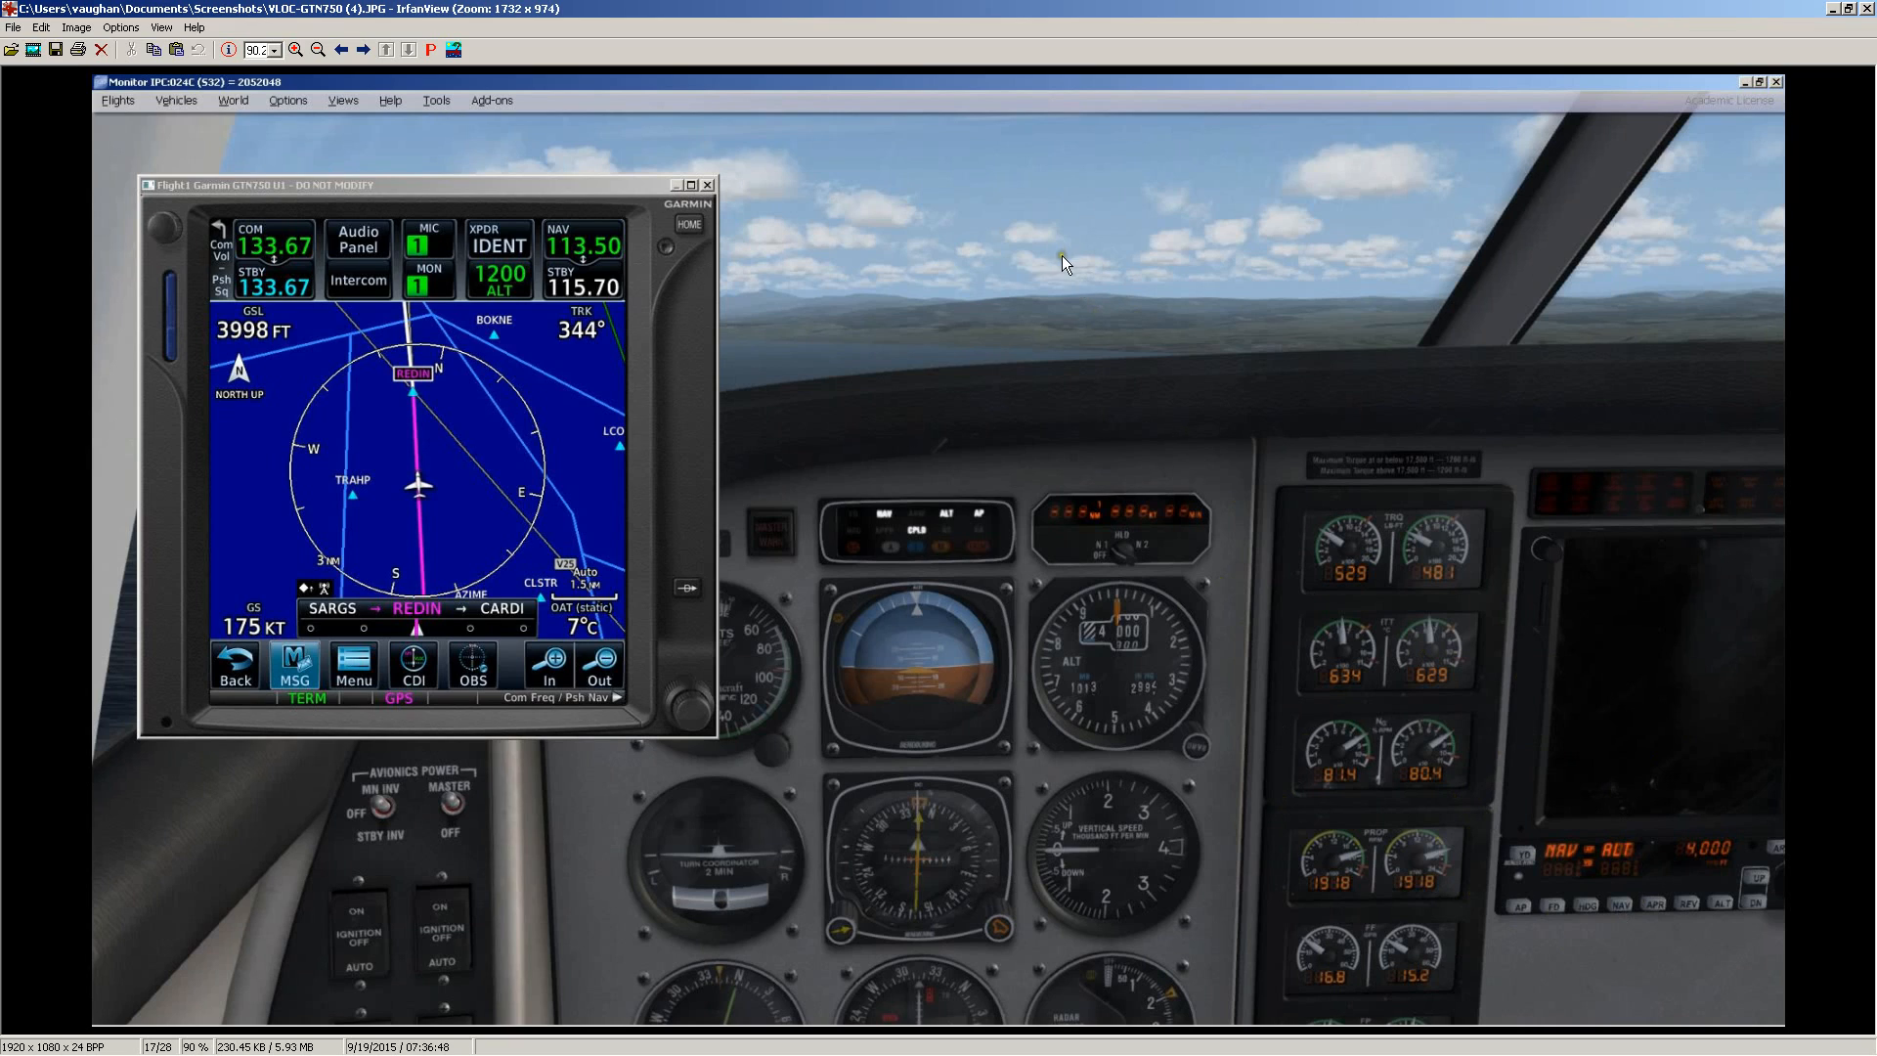
mouse_move(1526, 819)
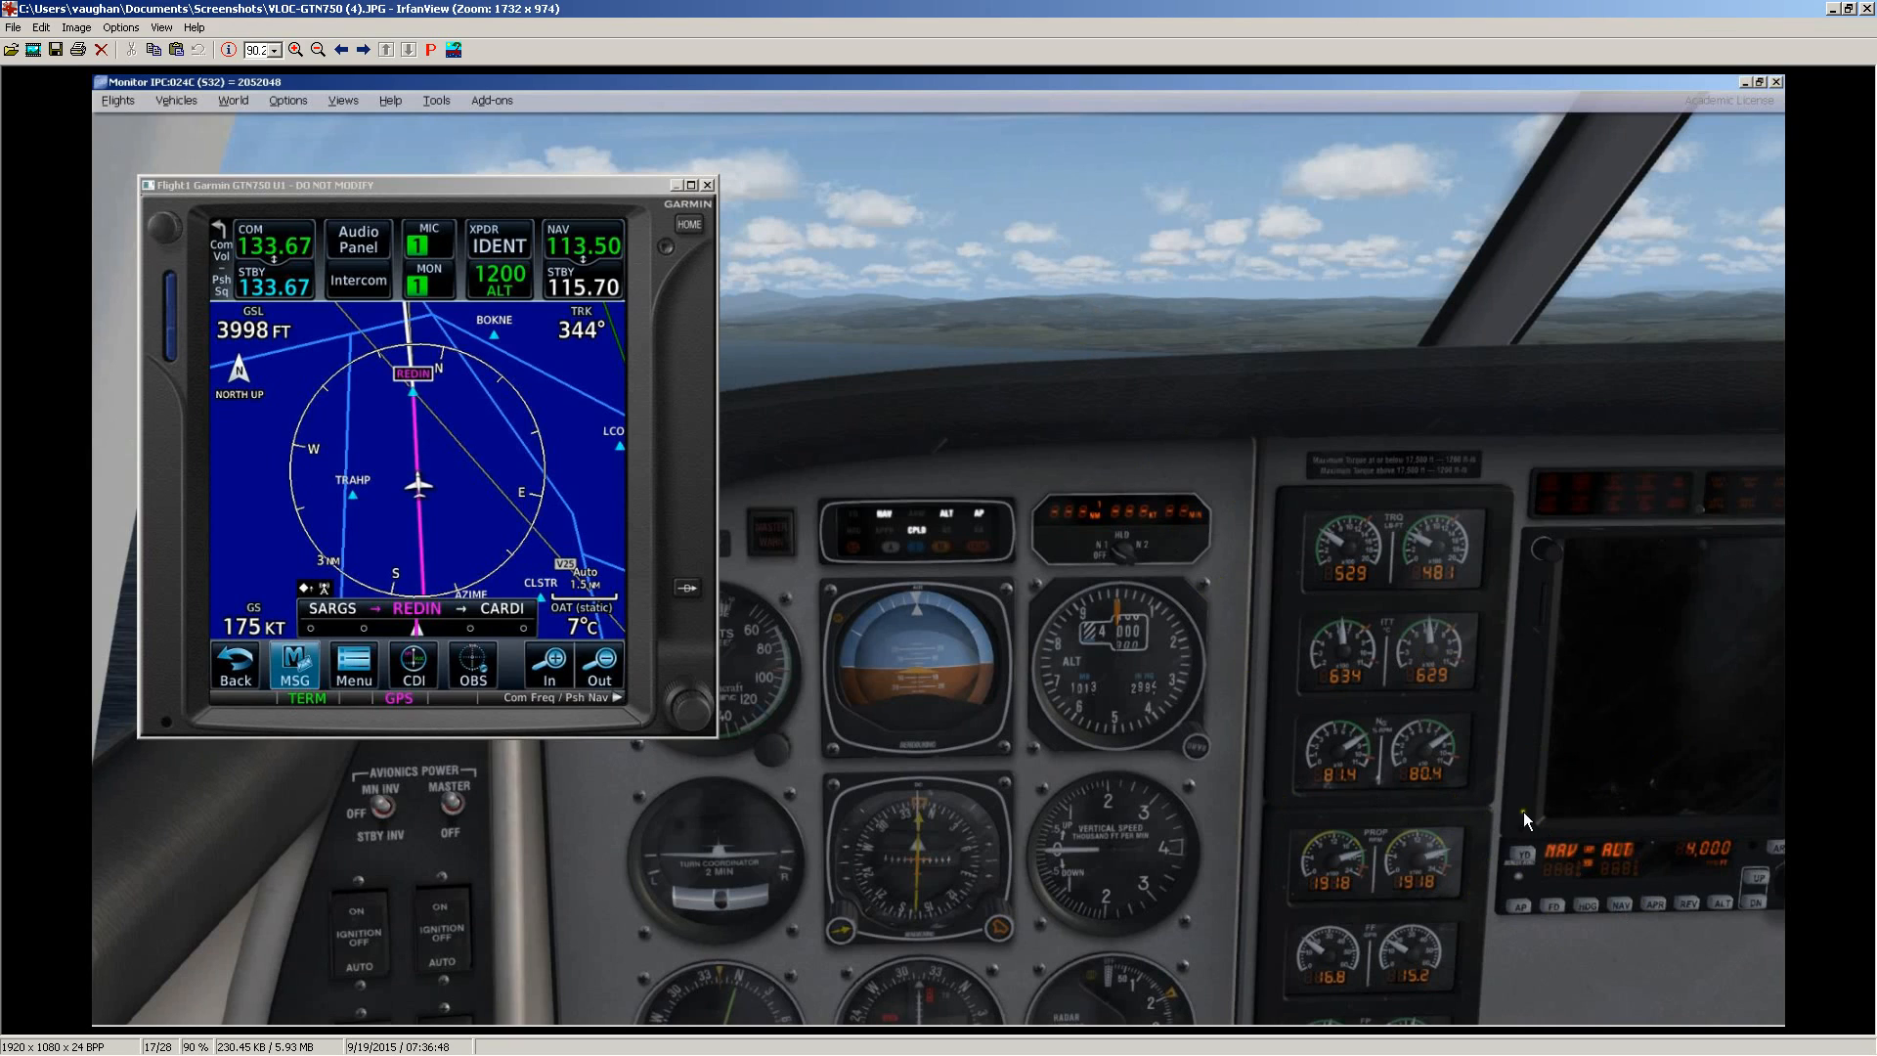
mouse_move(962, 254)
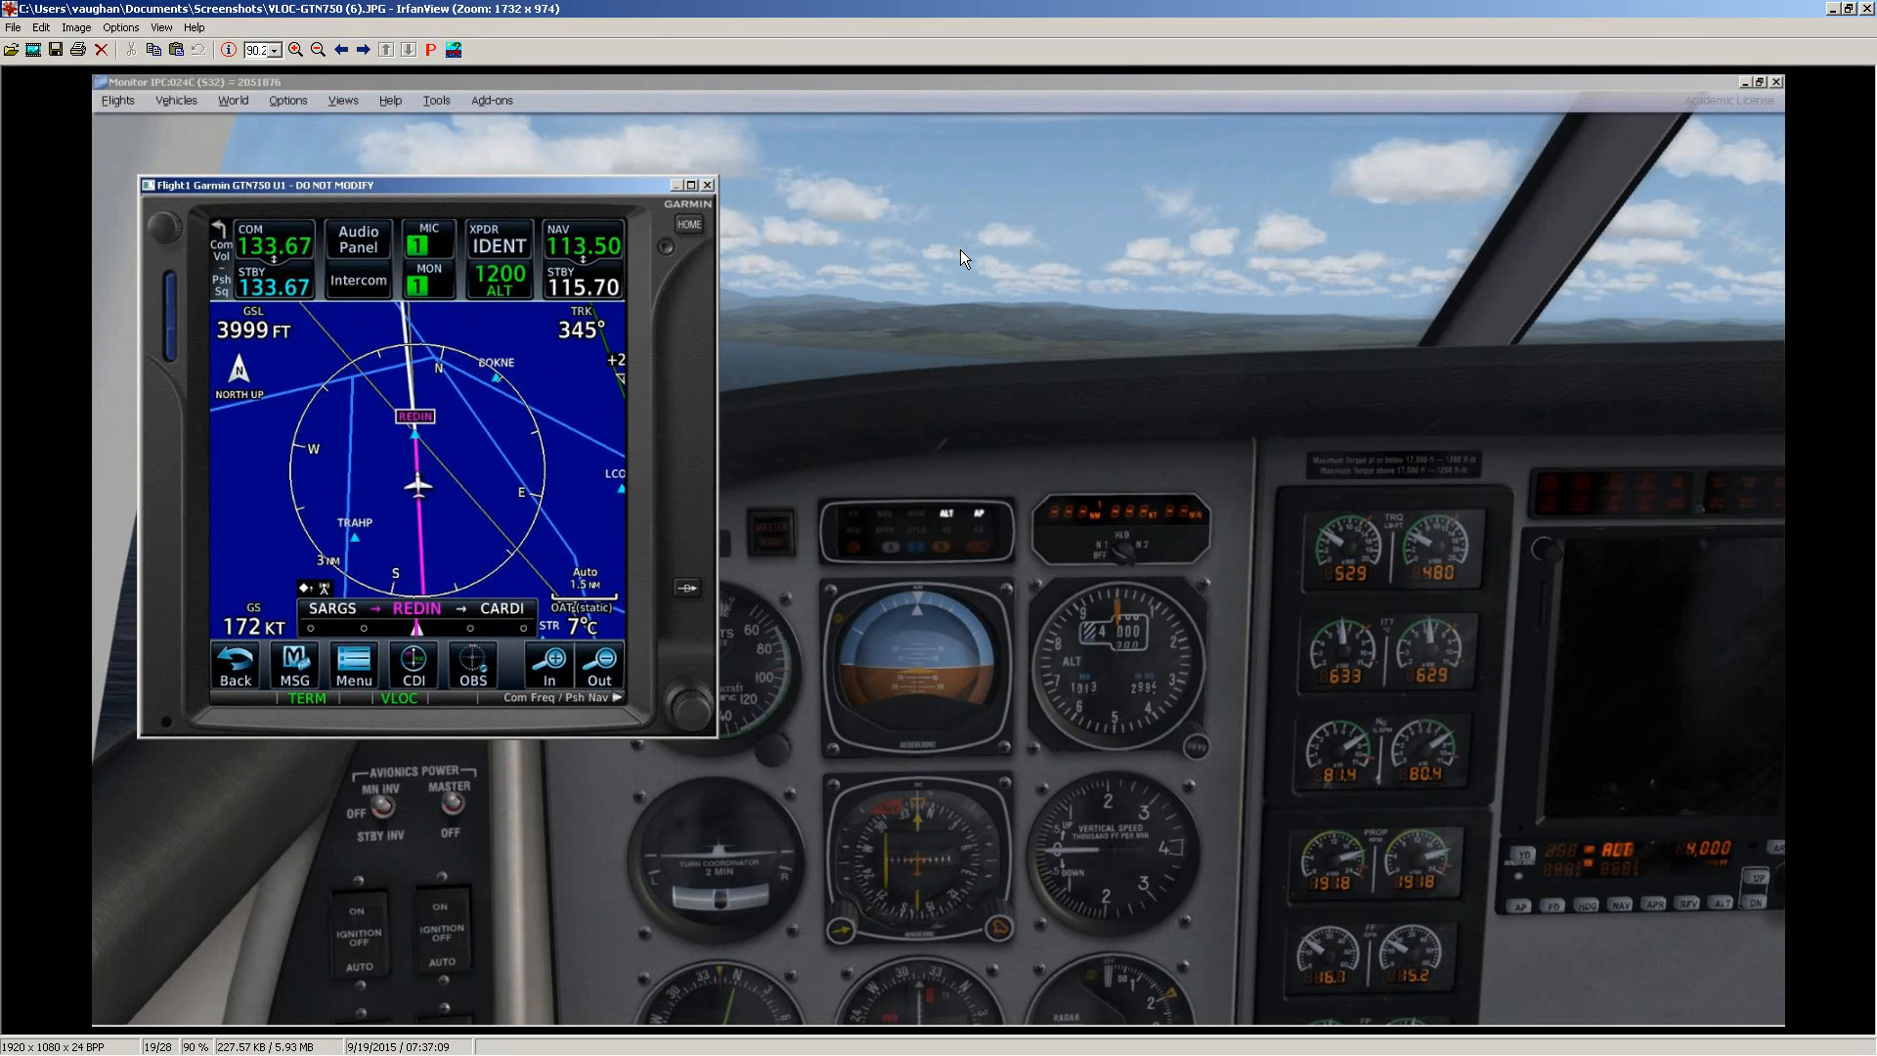
mouse_move(1017, 381)
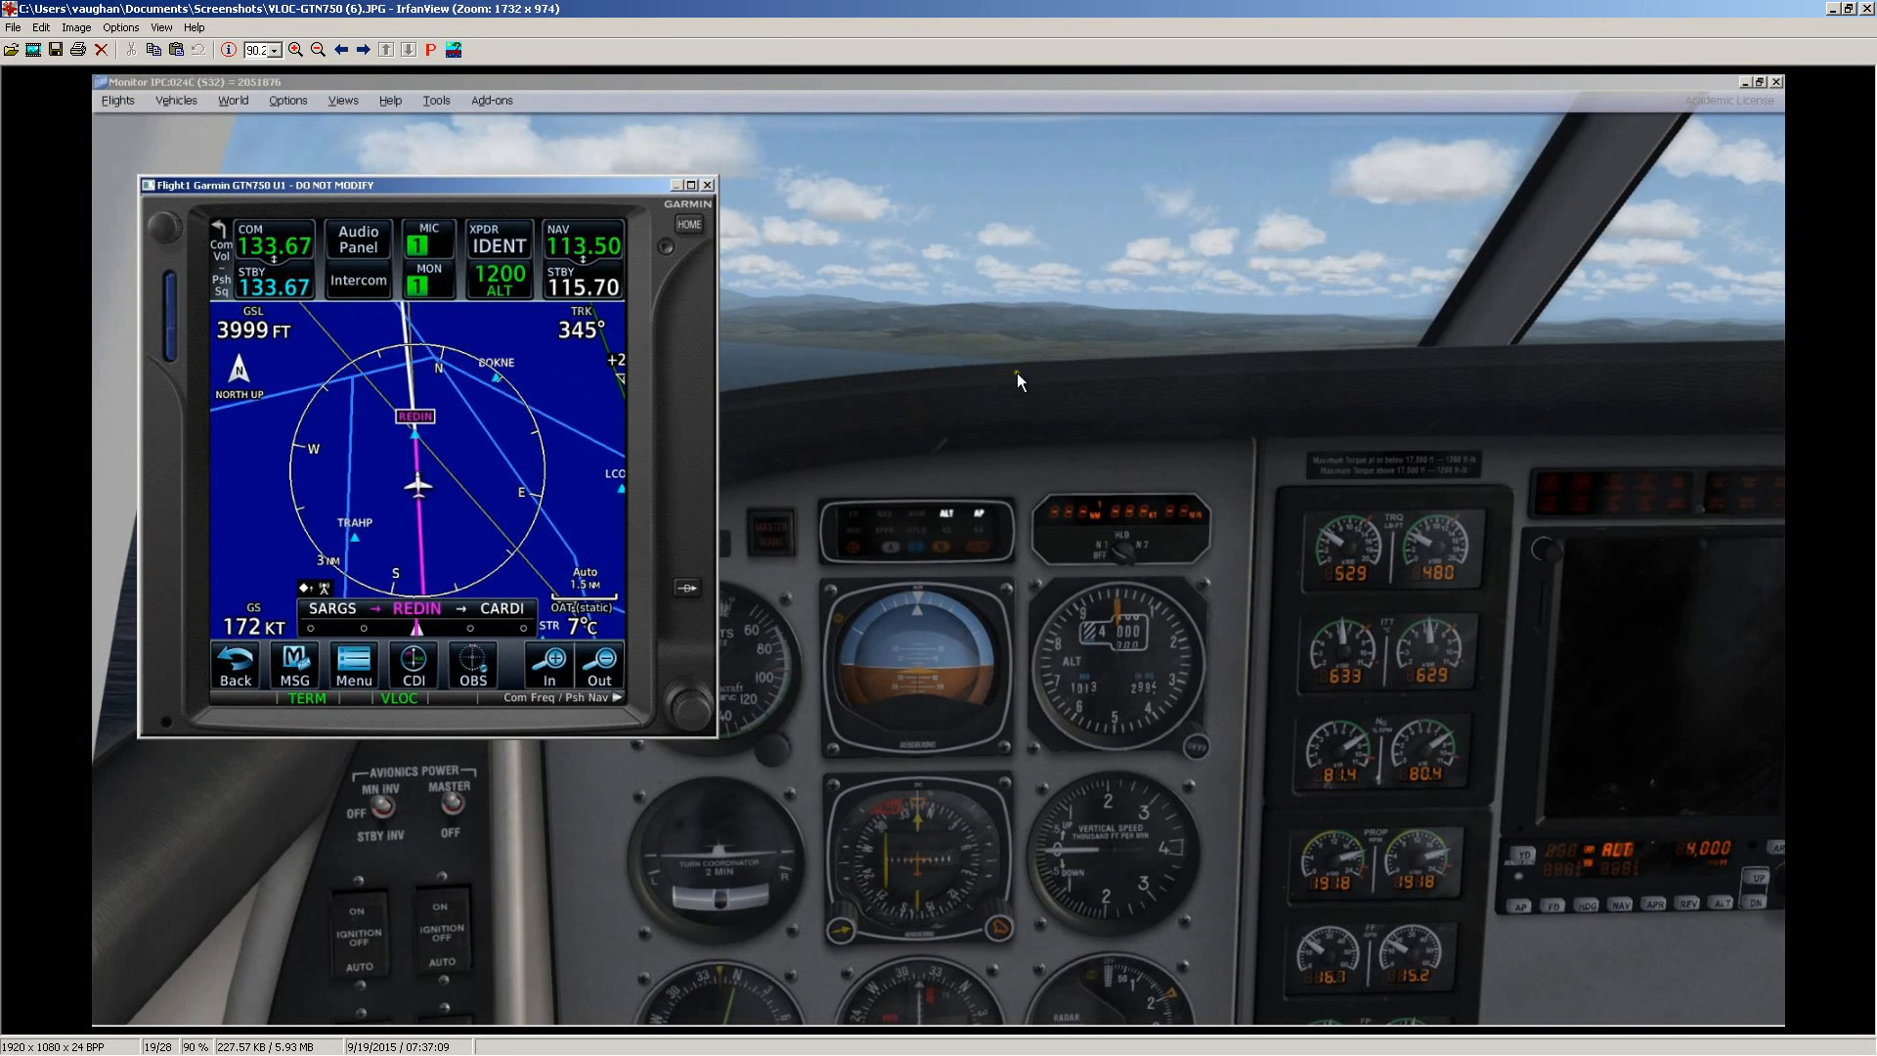
mouse_move(978, 255)
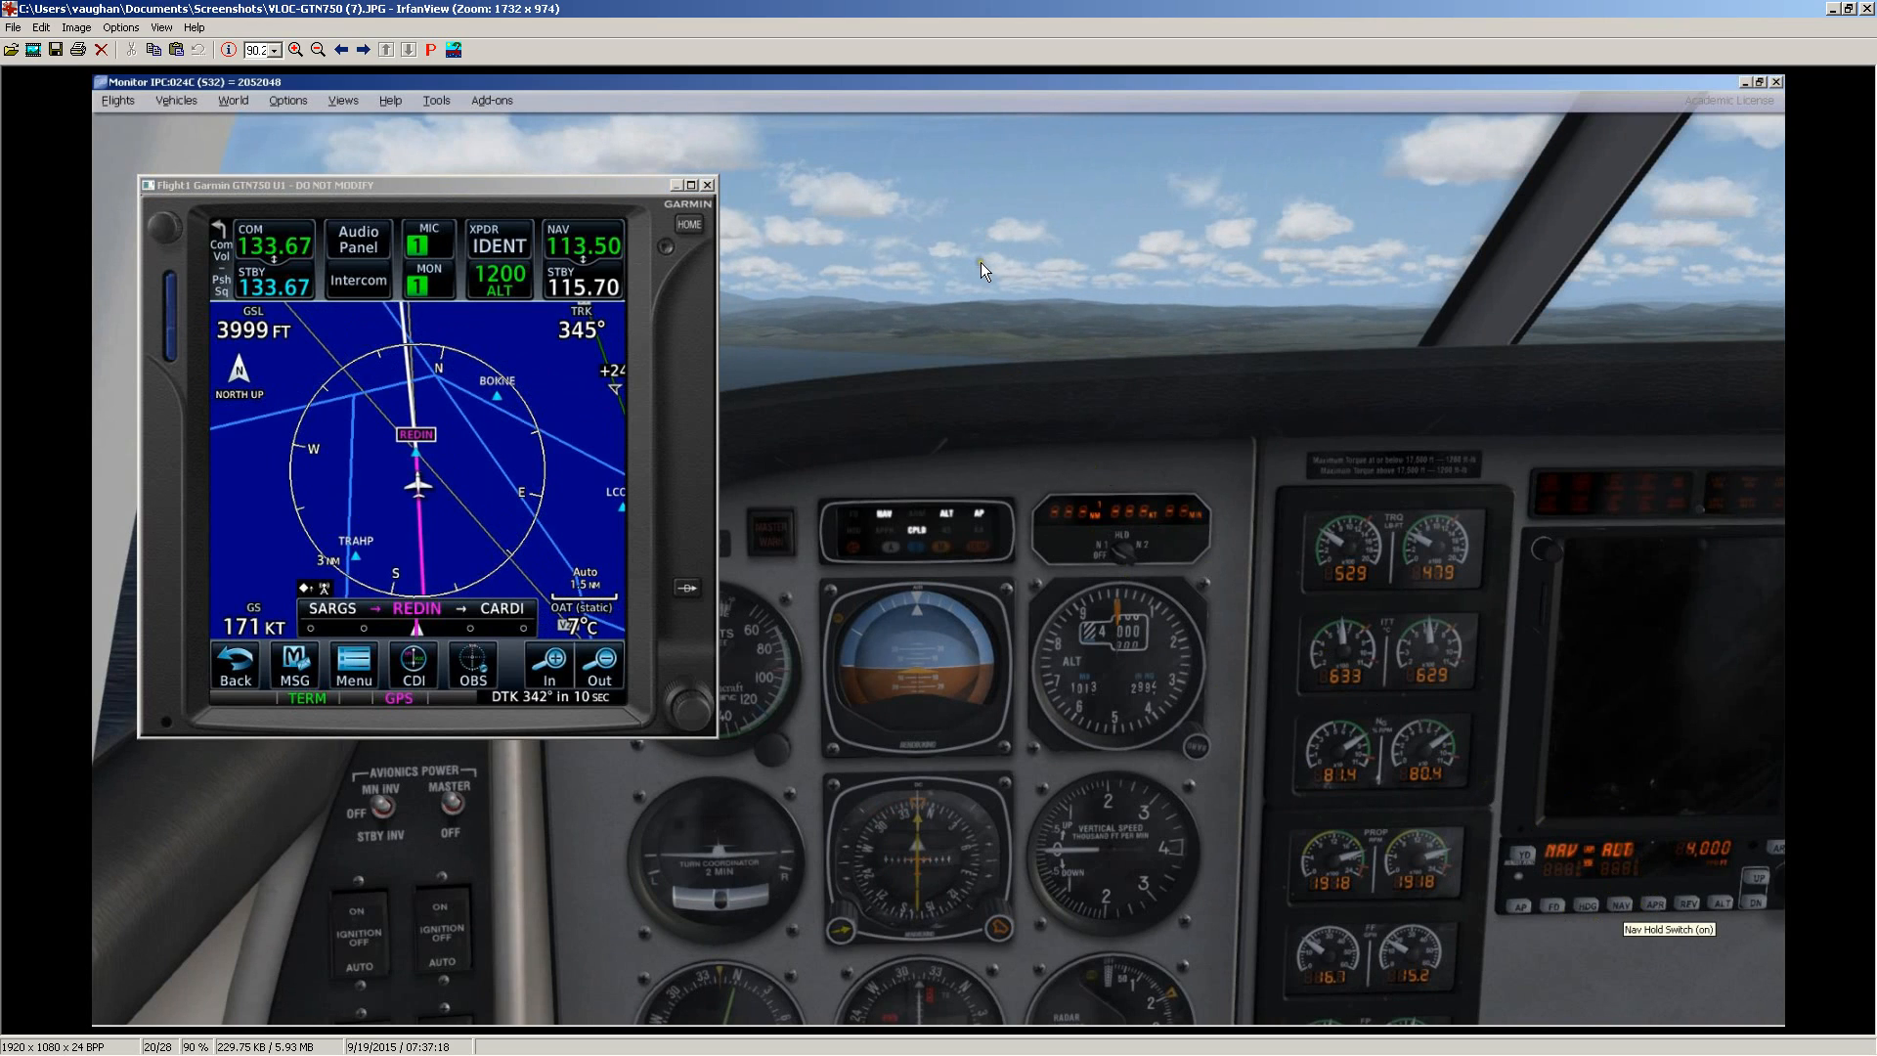
mouse_move(1228, 424)
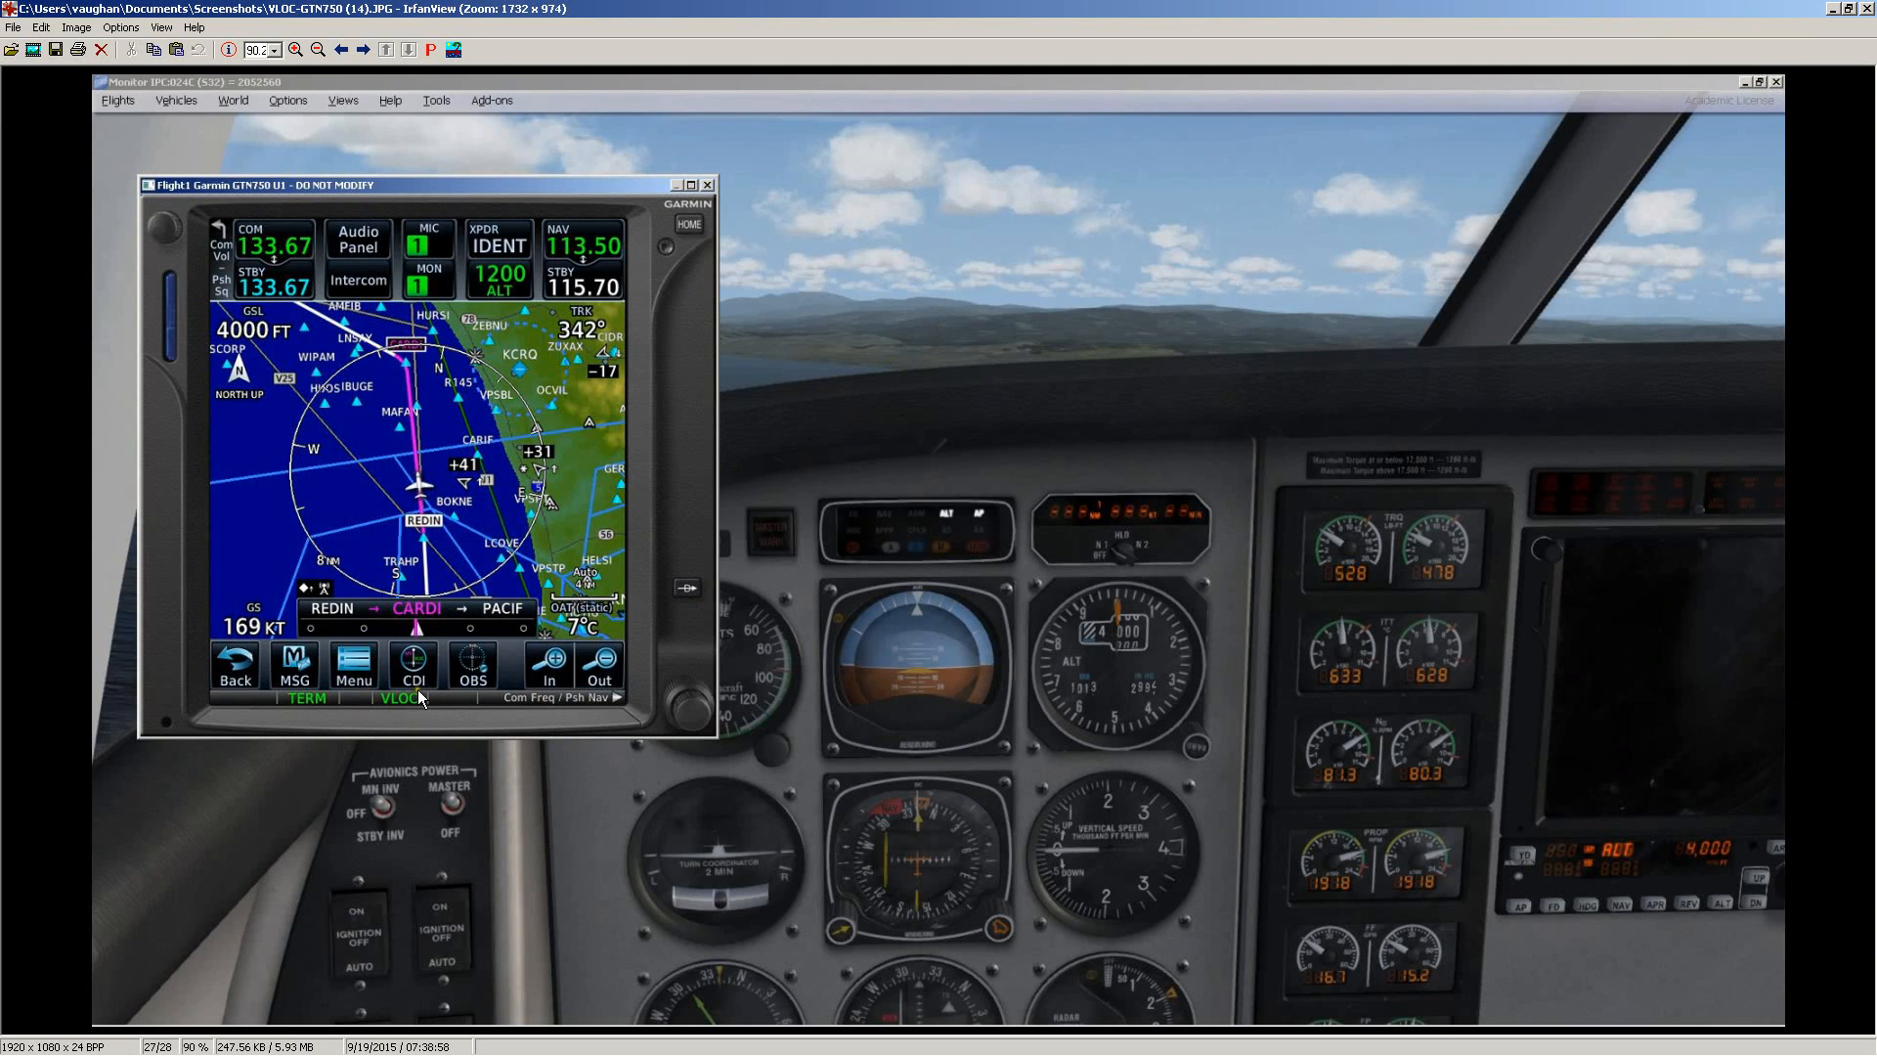
mouse_move(399, 716)
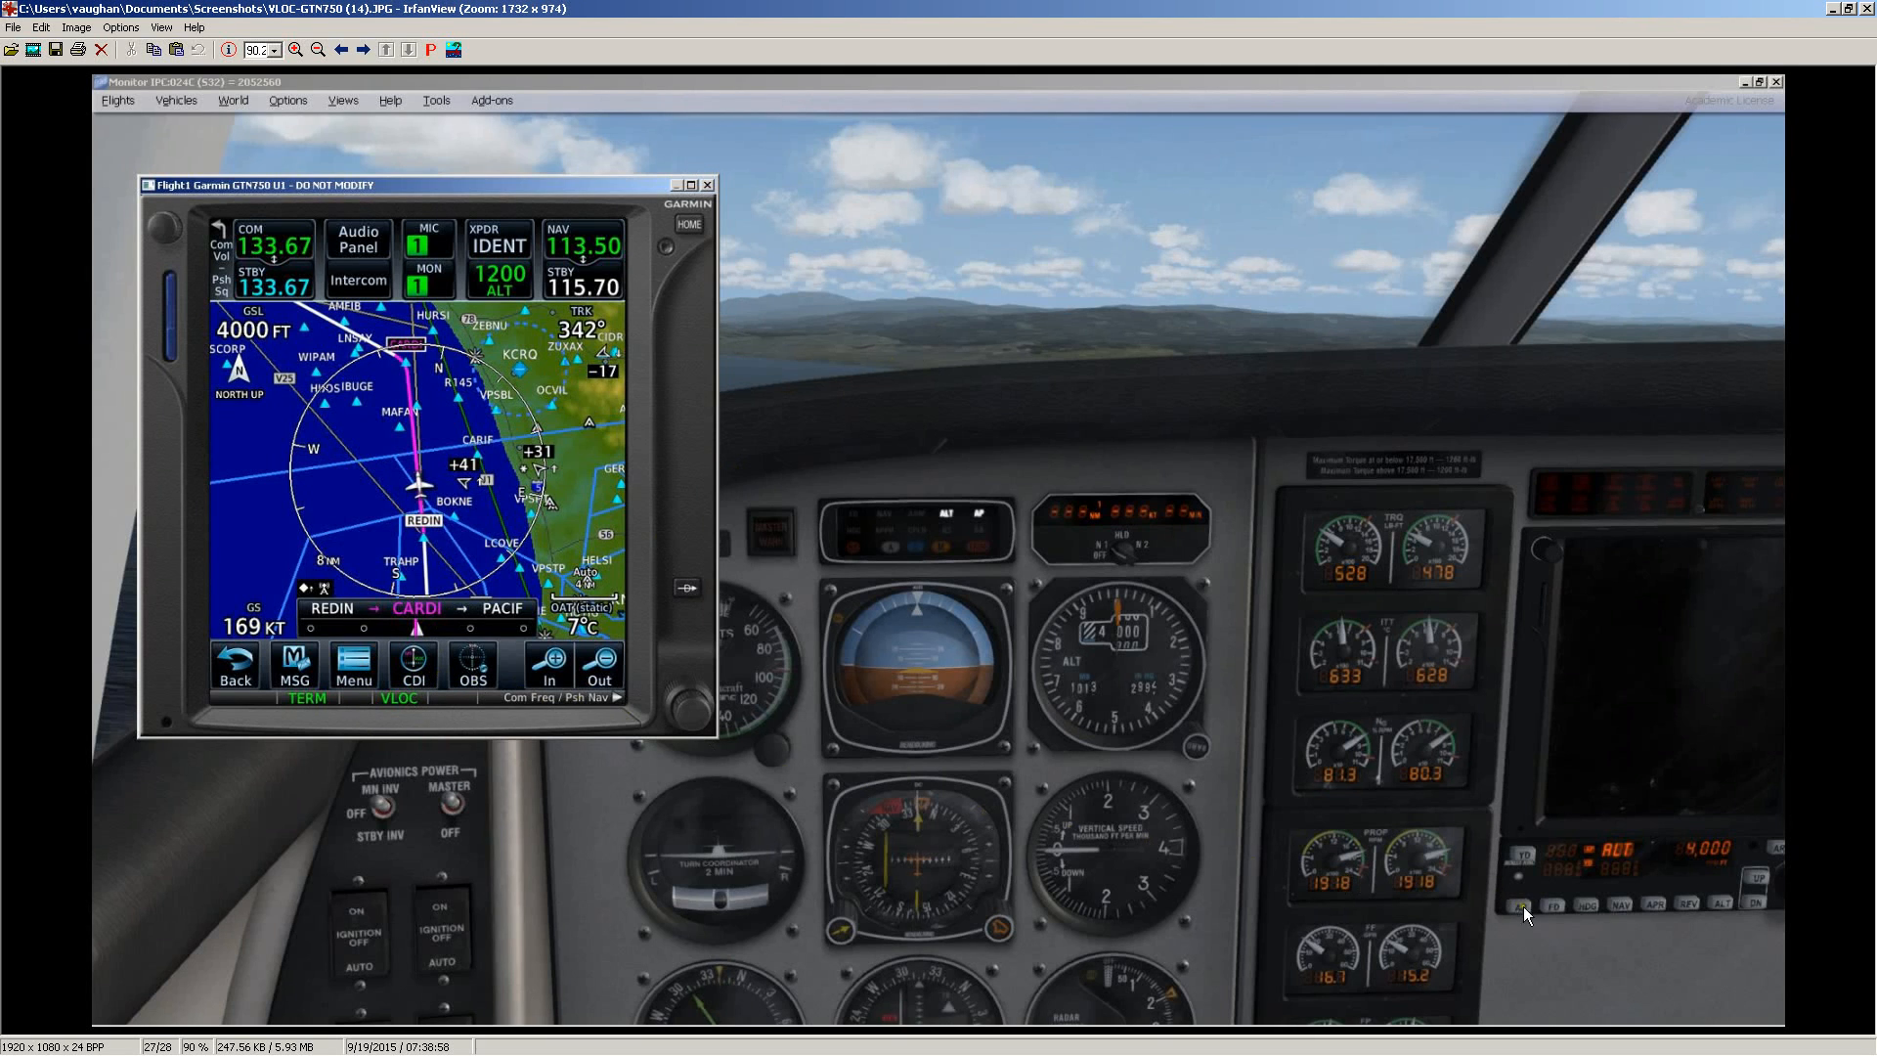
mouse_move(1586, 913)
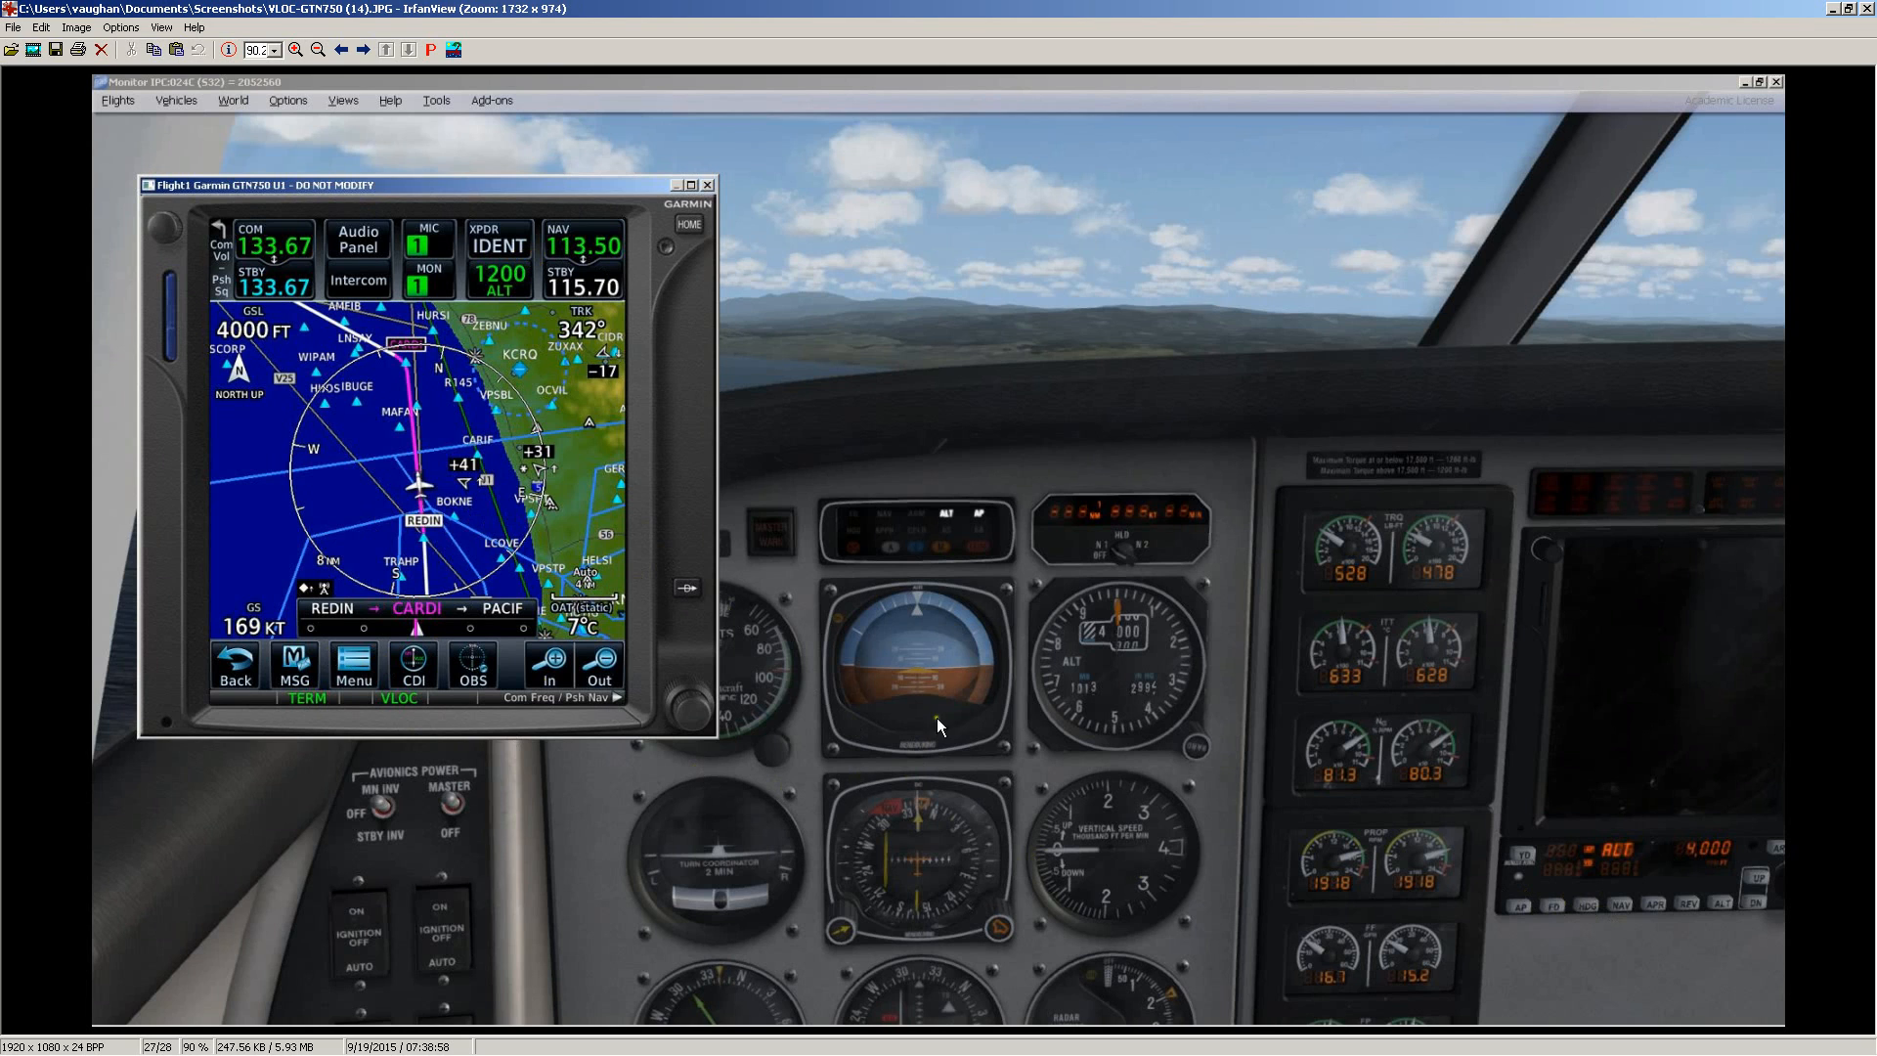
mouse_move(960, 885)
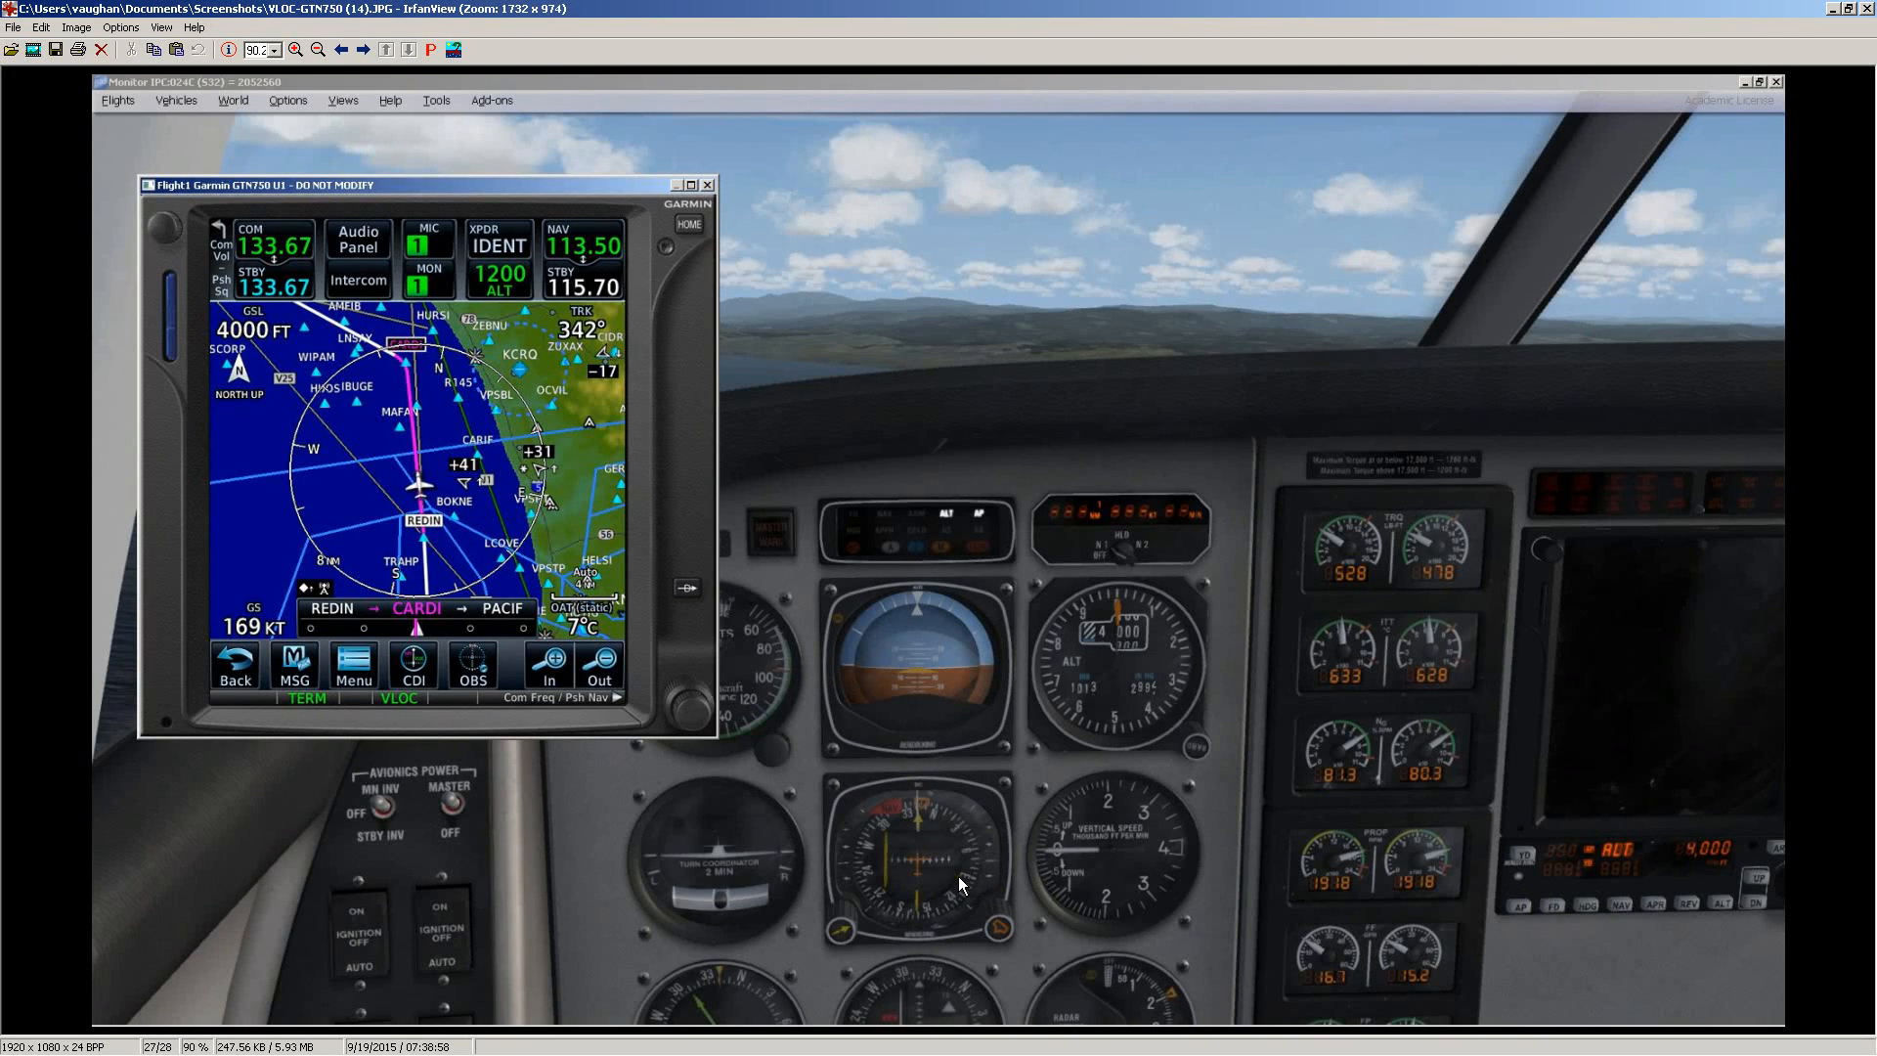
mouse_move(853, 878)
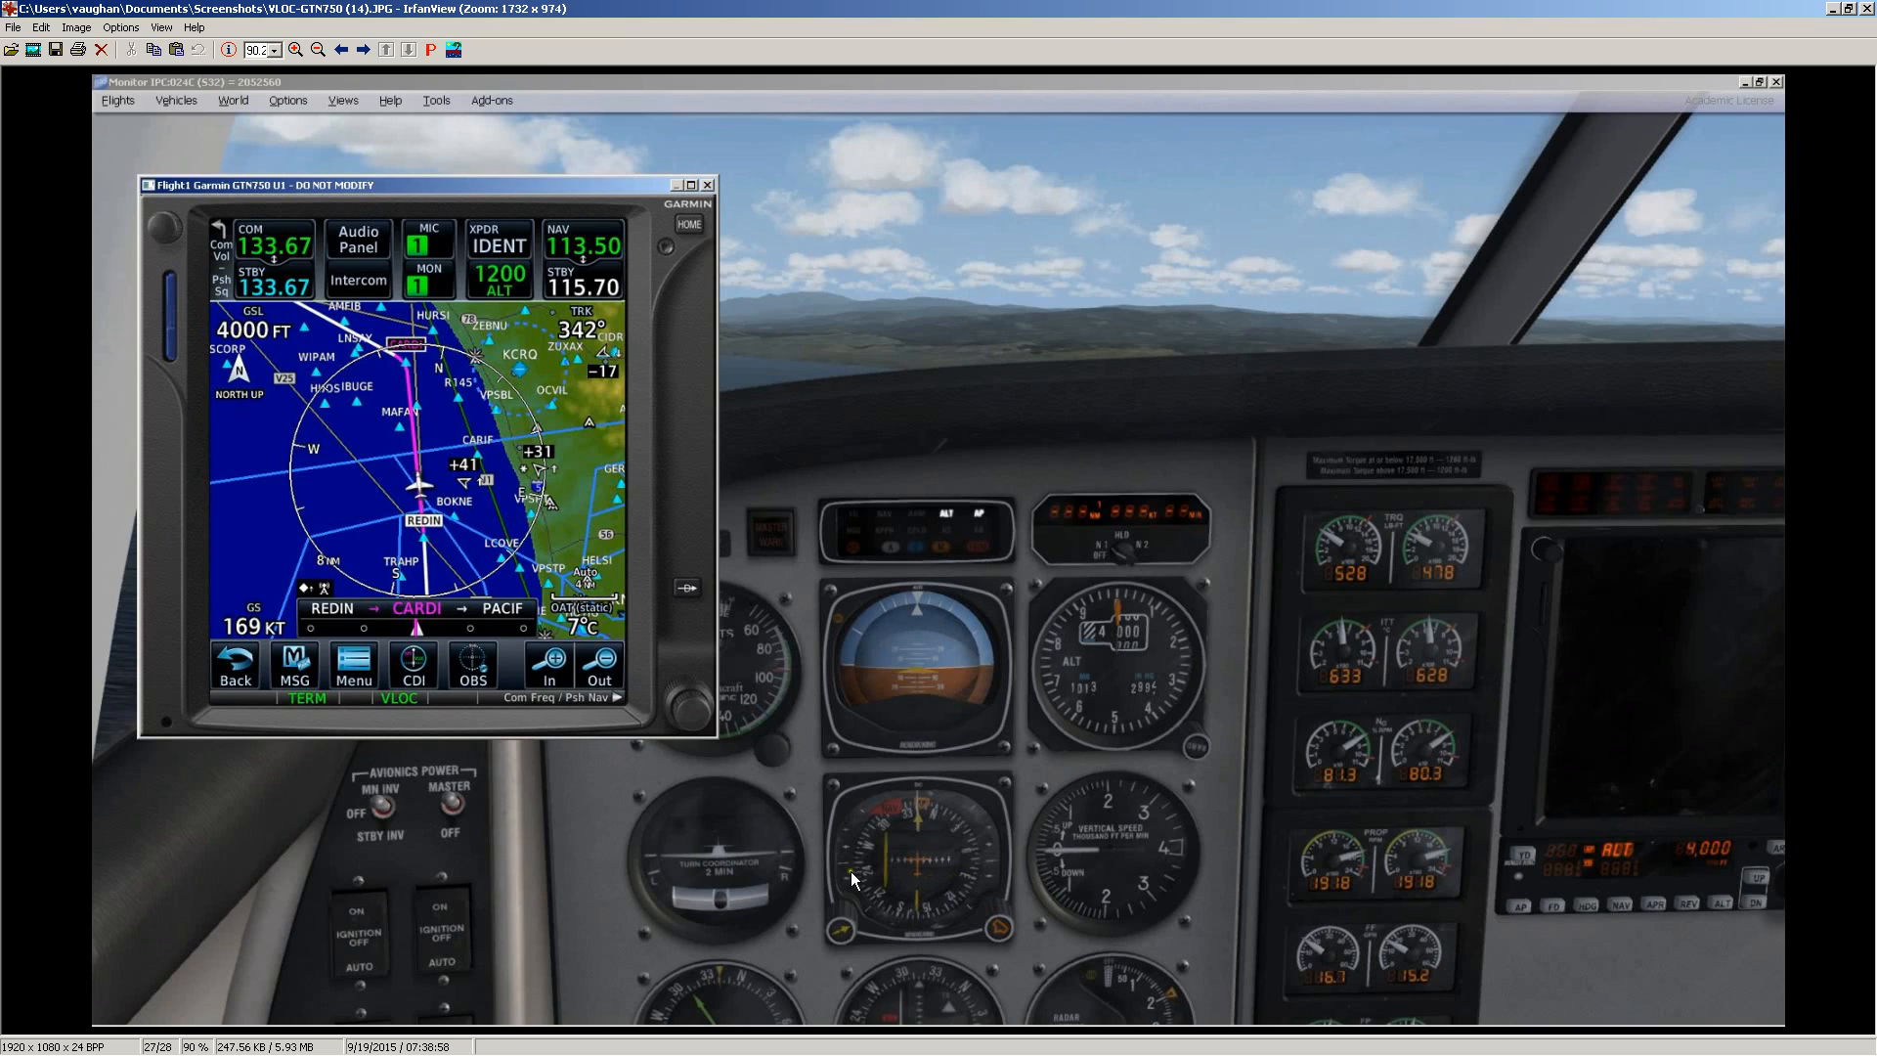
mouse_move(854, 915)
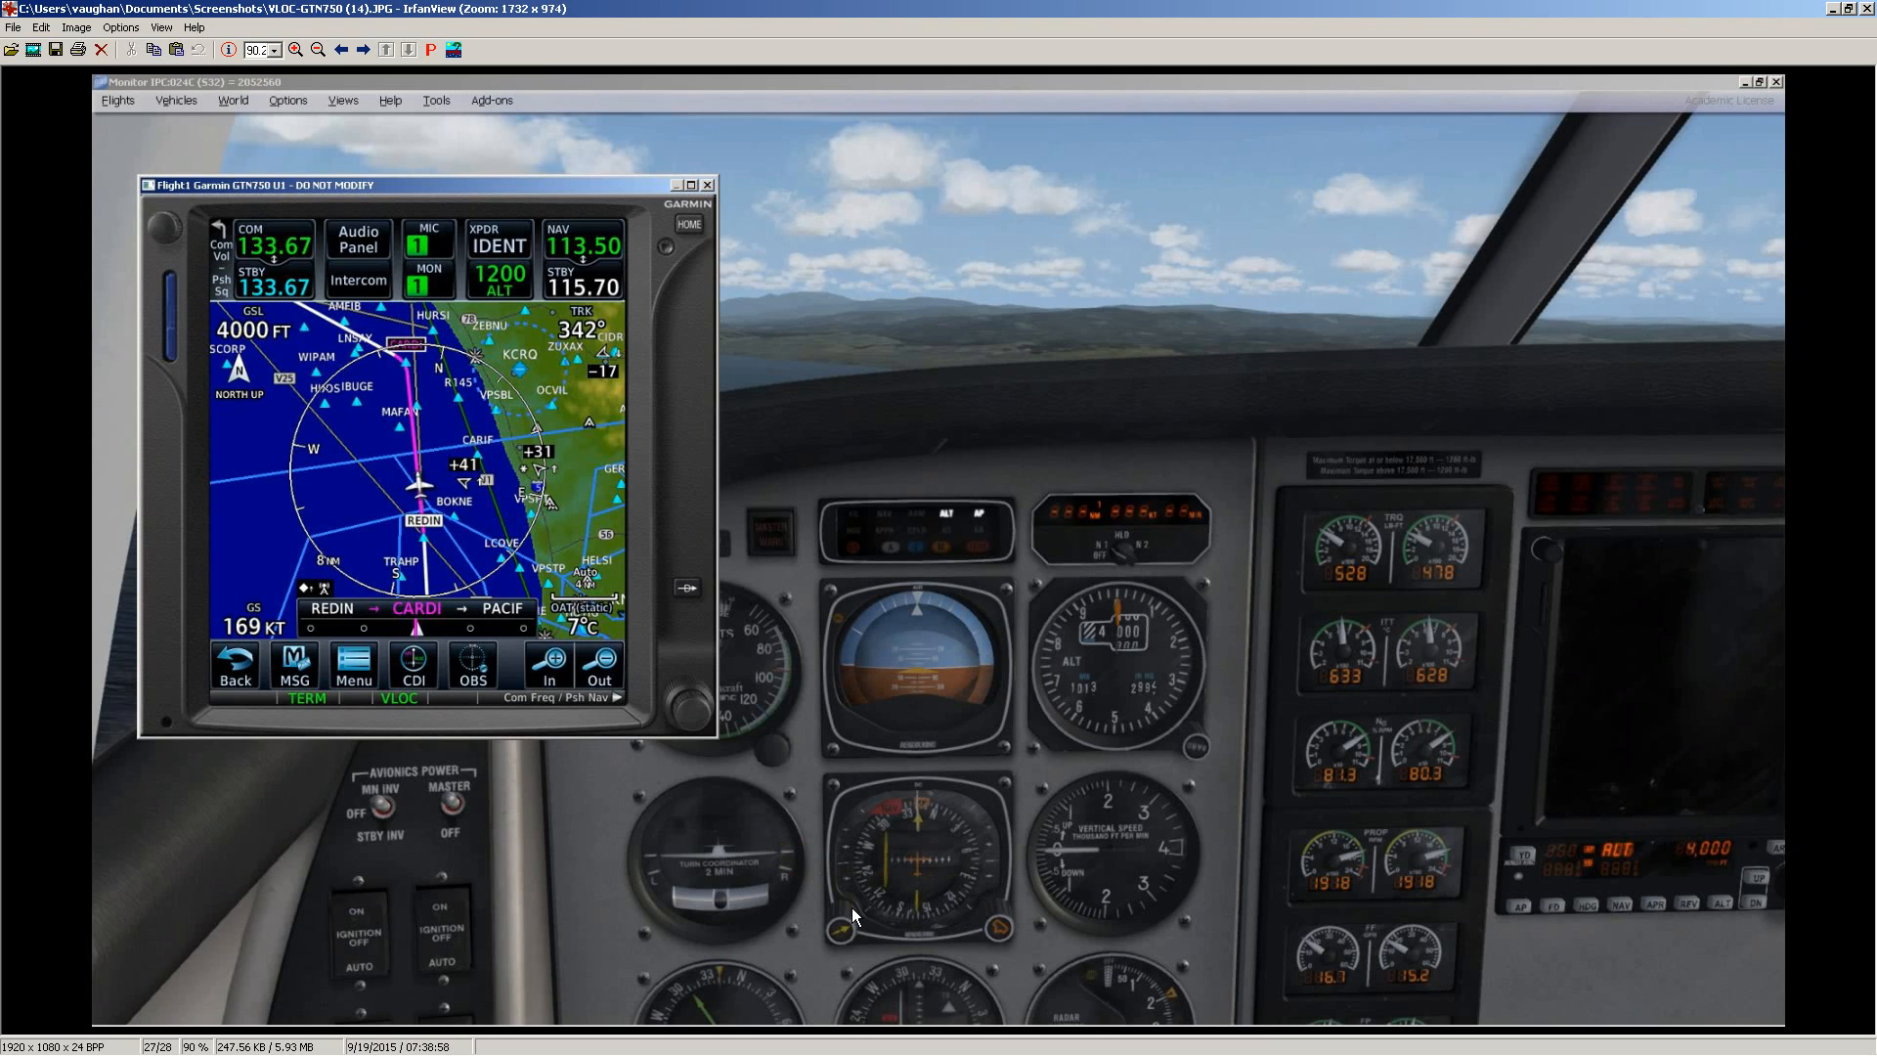
mouse_move(1093, 438)
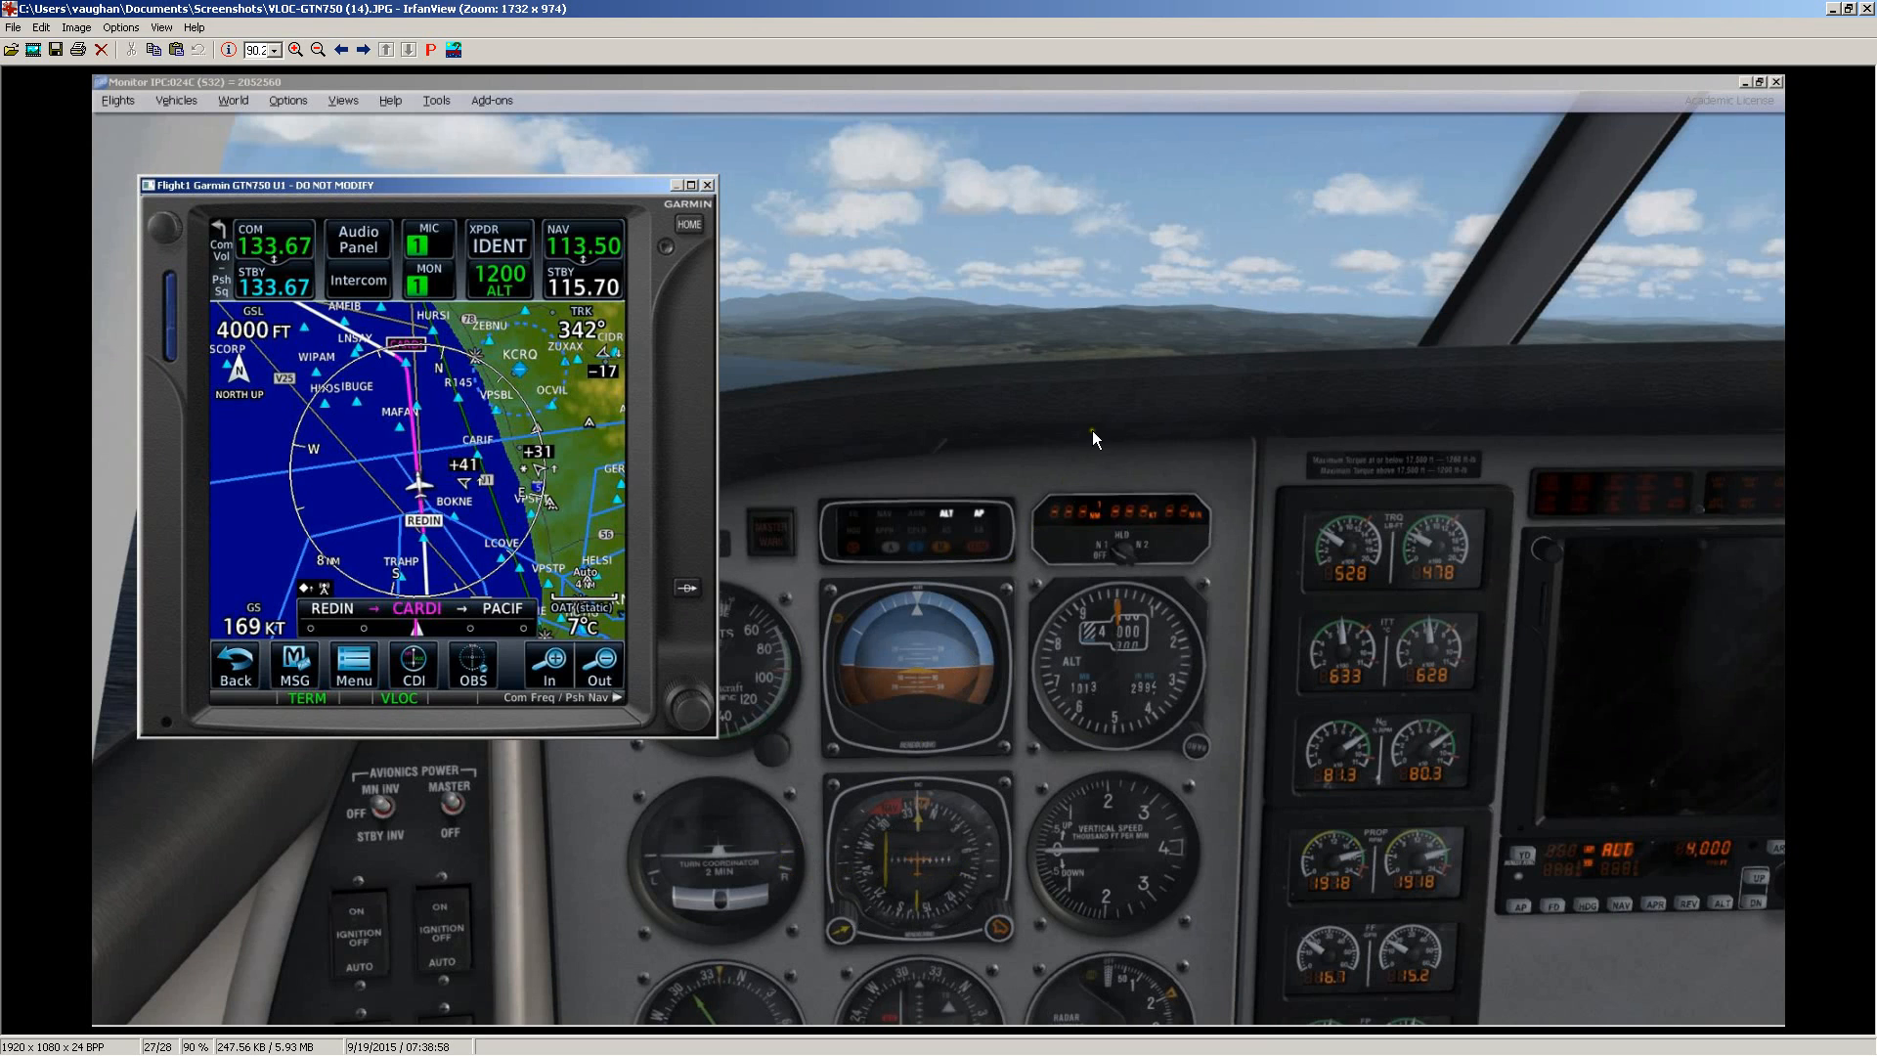
mouse_move(1240, 329)
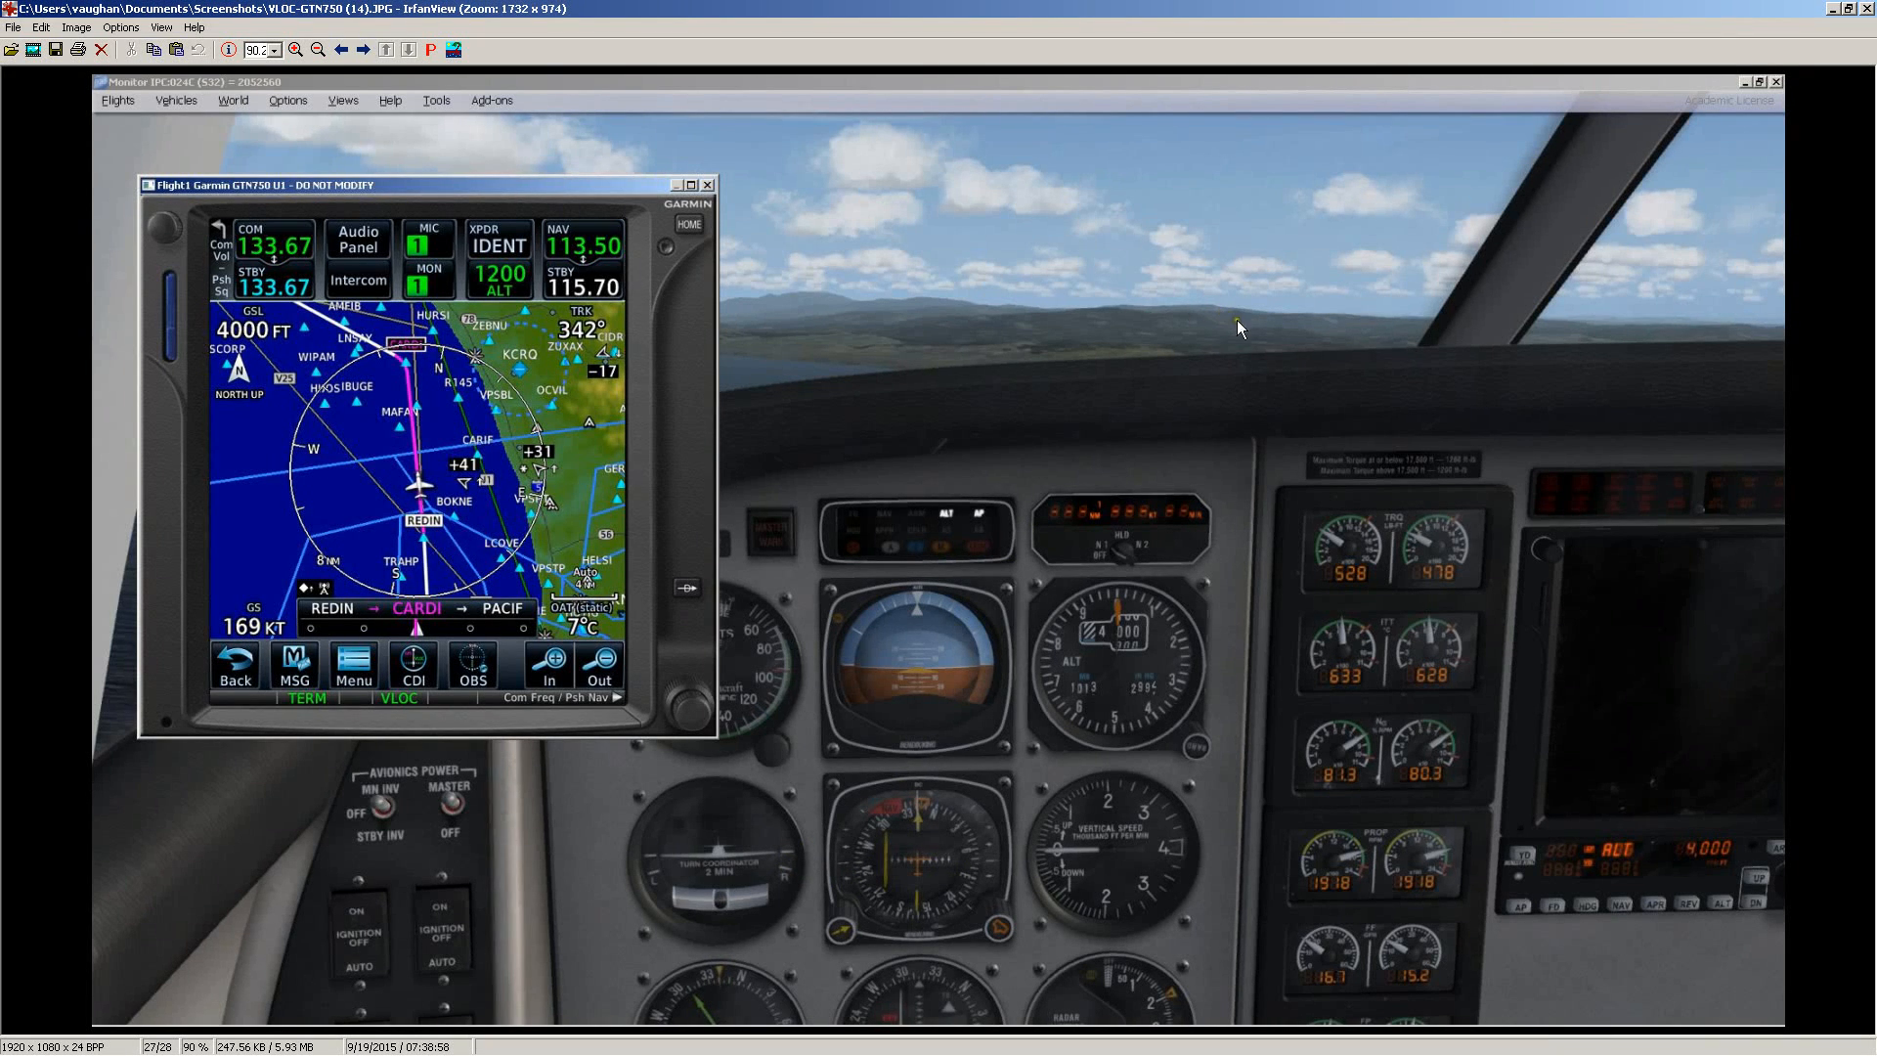